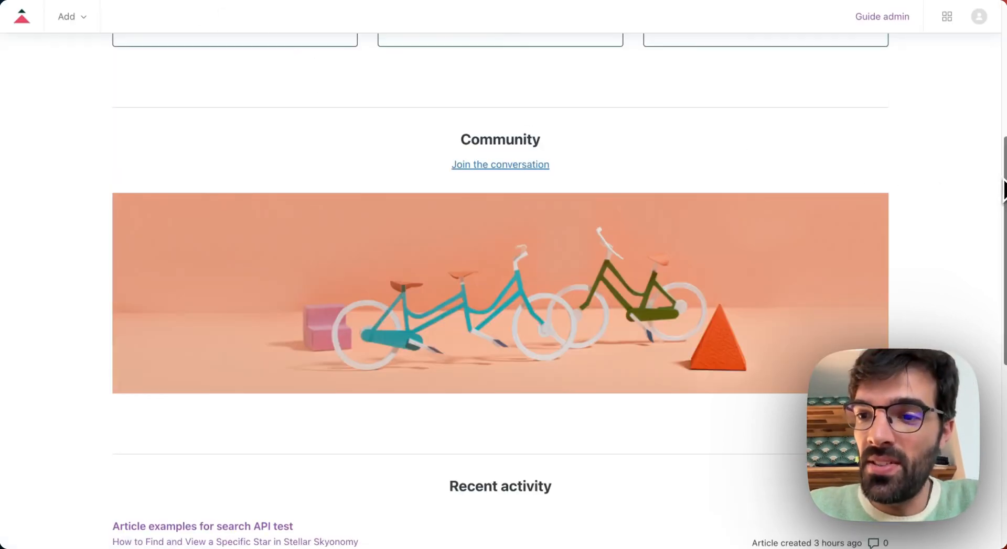
- Browse the Zendesk help center, reading the find-a-specific-star and sample refund policies articles
scroll(up, 3)
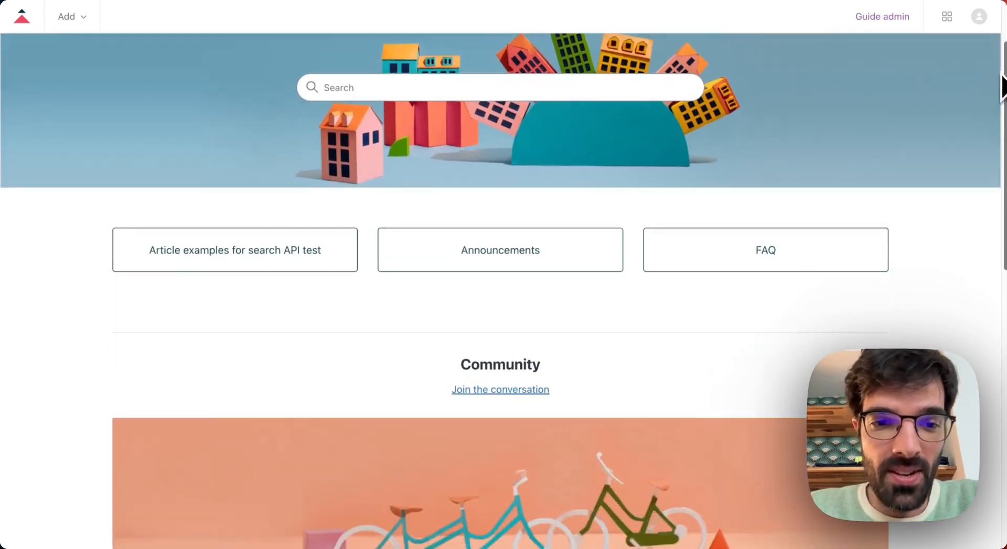
scroll(down, 3)
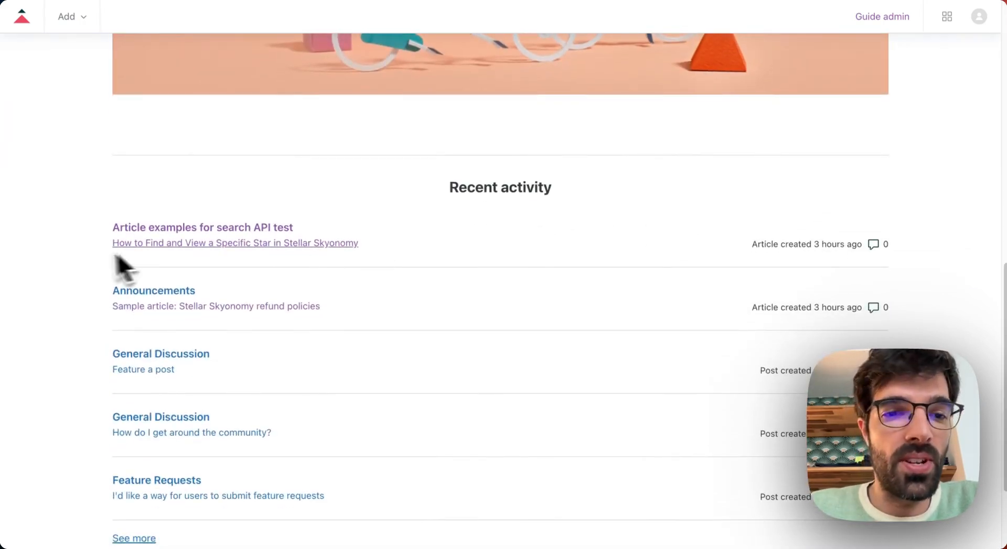
click(234, 242)
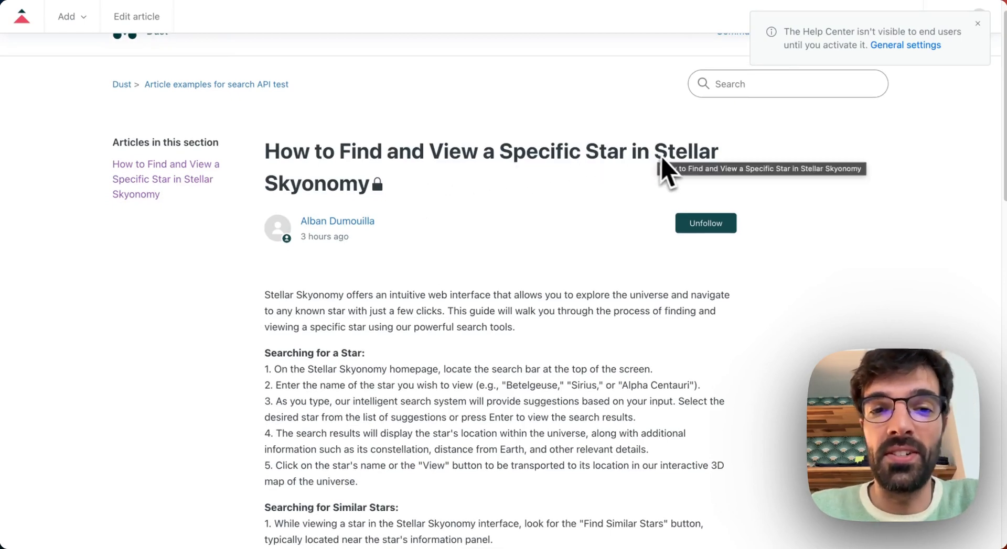
scroll(up, 3)
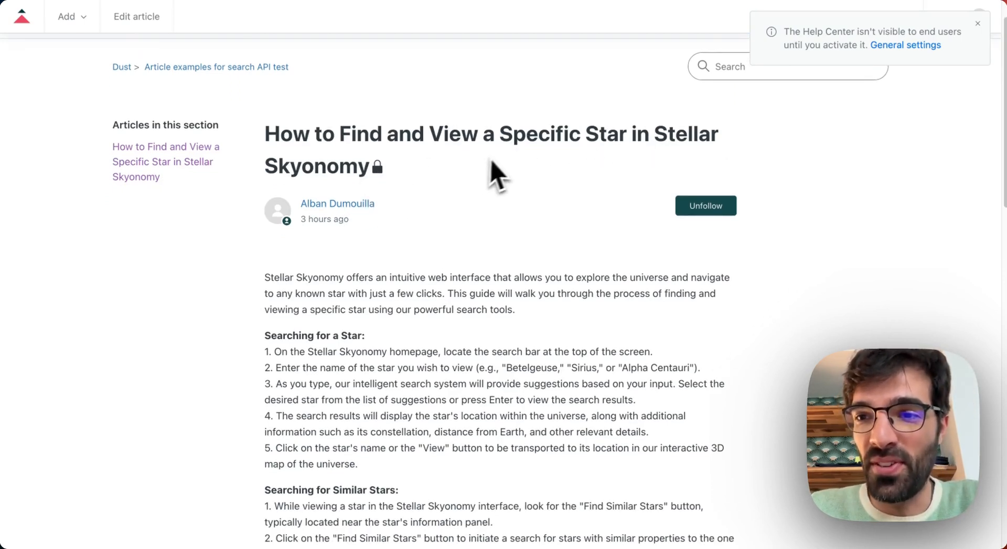
scroll(down, 3)
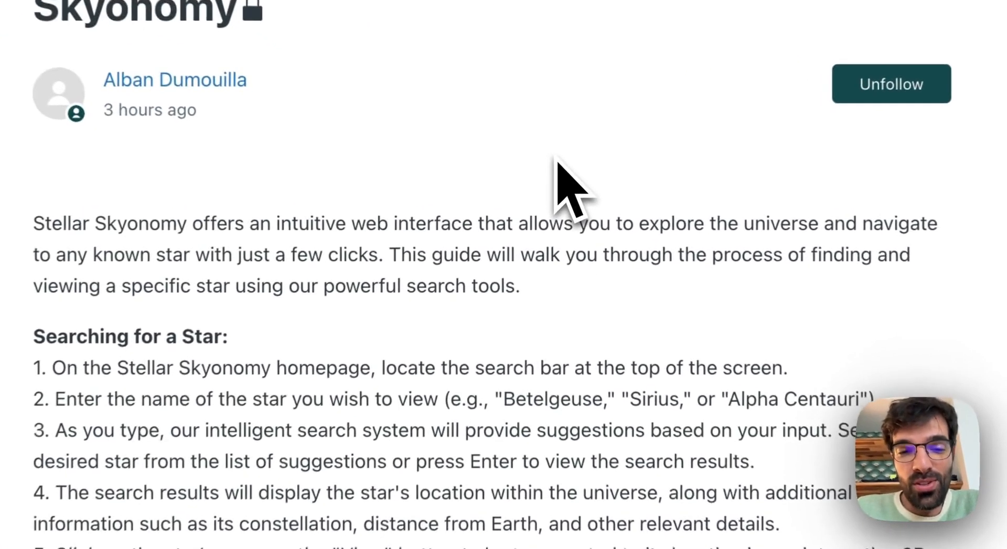
scroll(down, 3)
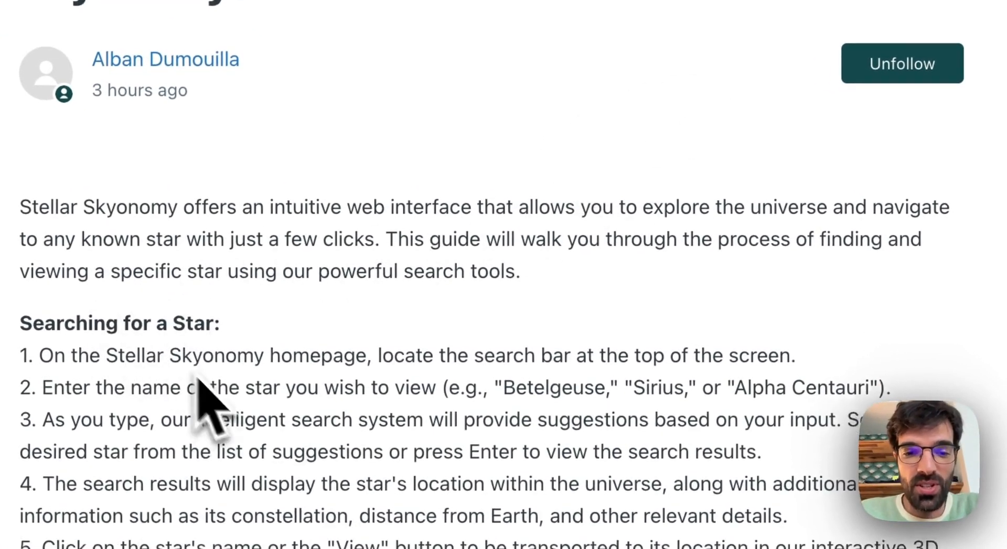
scroll(down, 3)
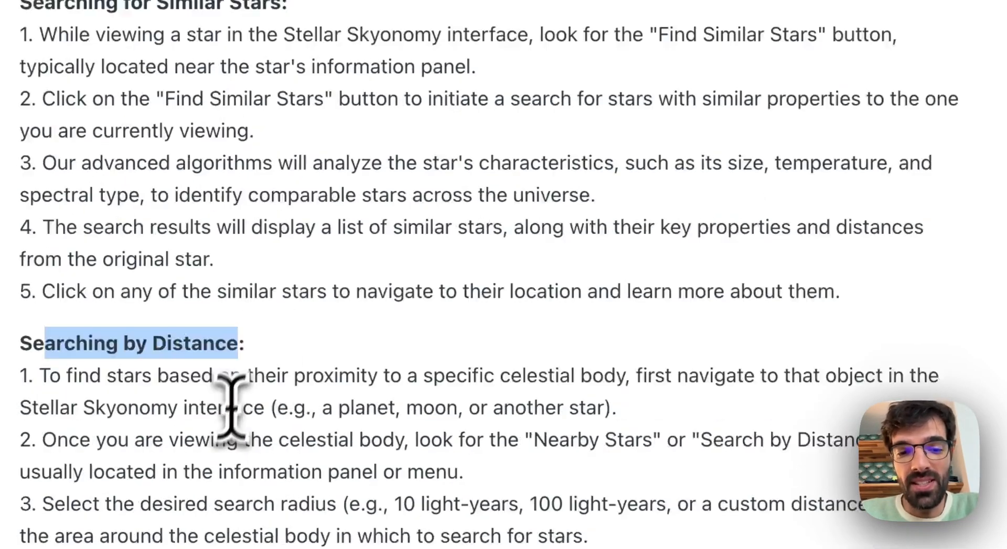
scroll(up, 3)
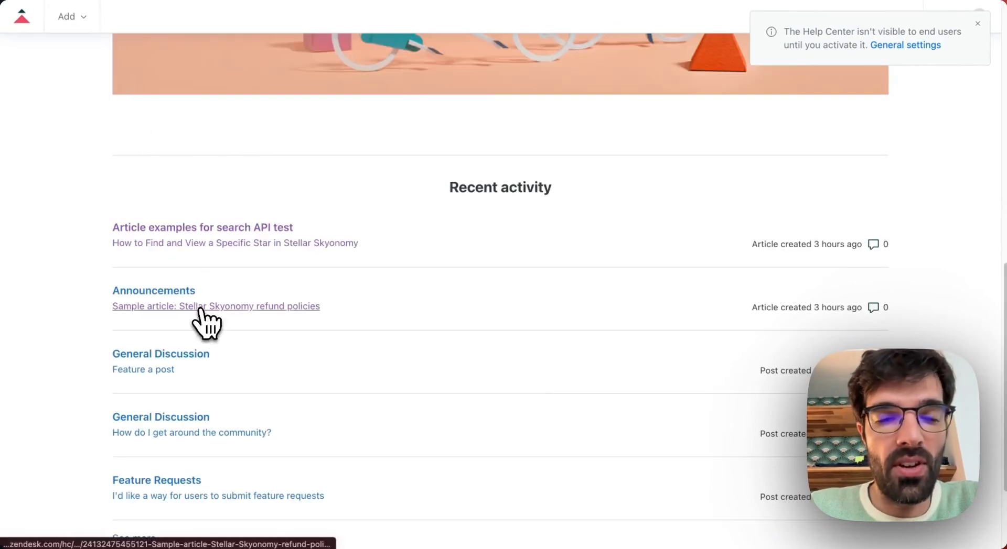
click(216, 306)
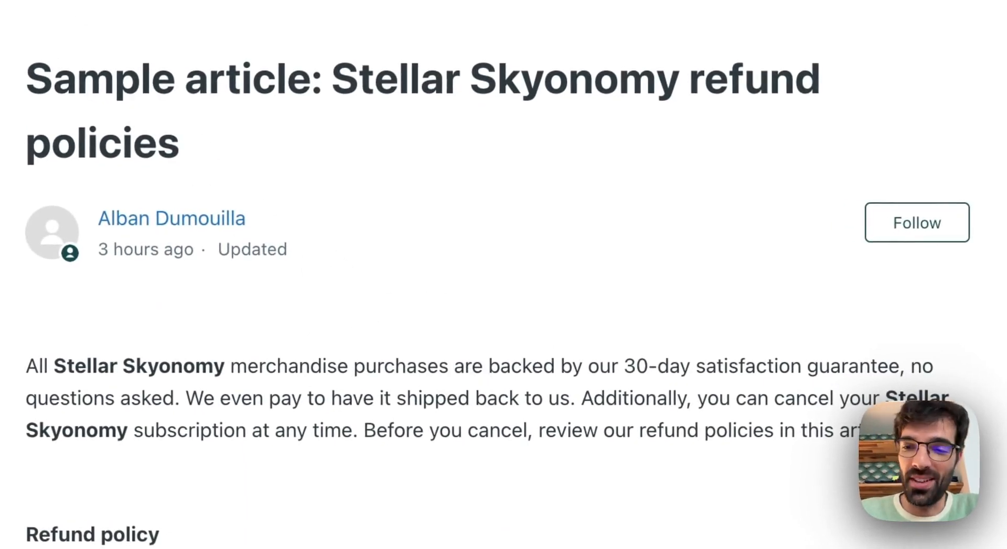
click(9, 8)
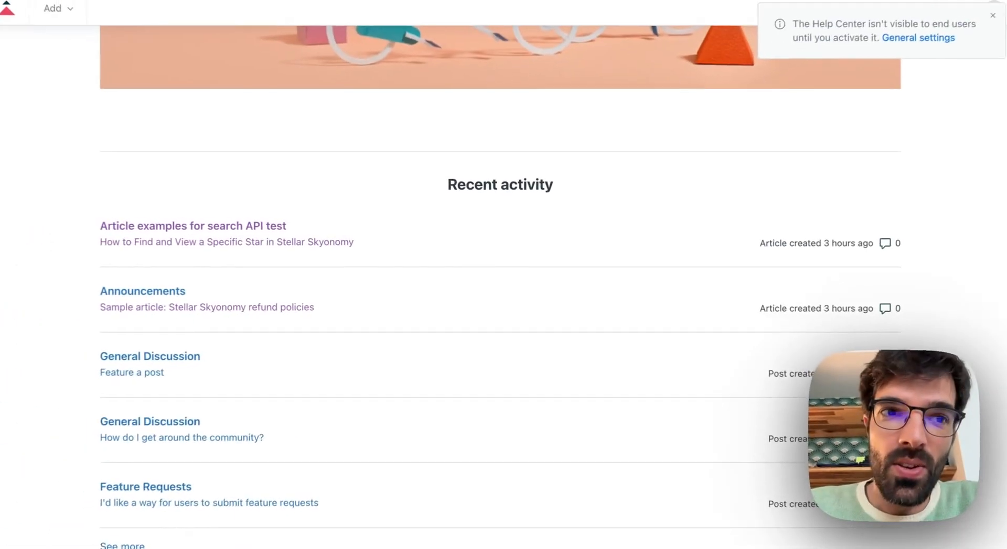
scroll(down, 3)
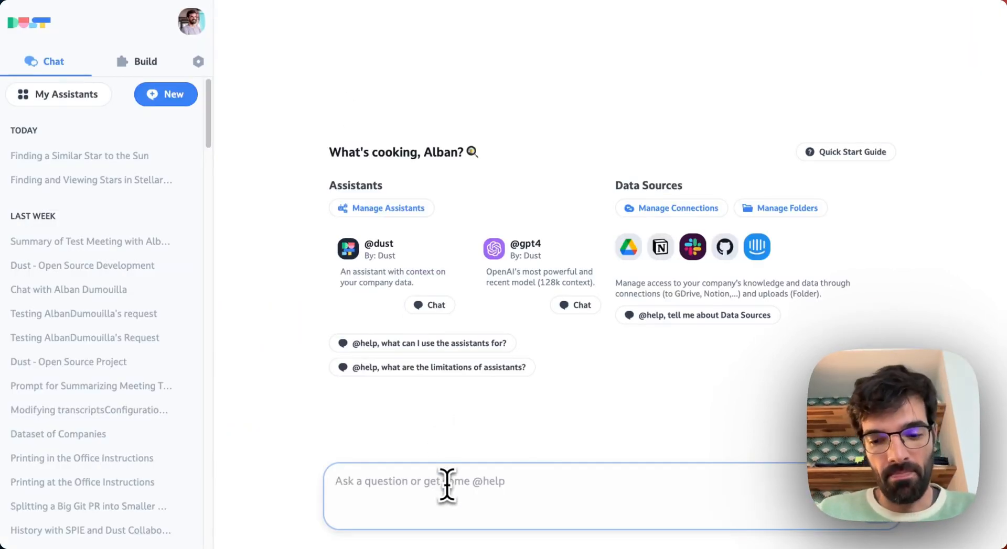
text(@LabsZendesker)
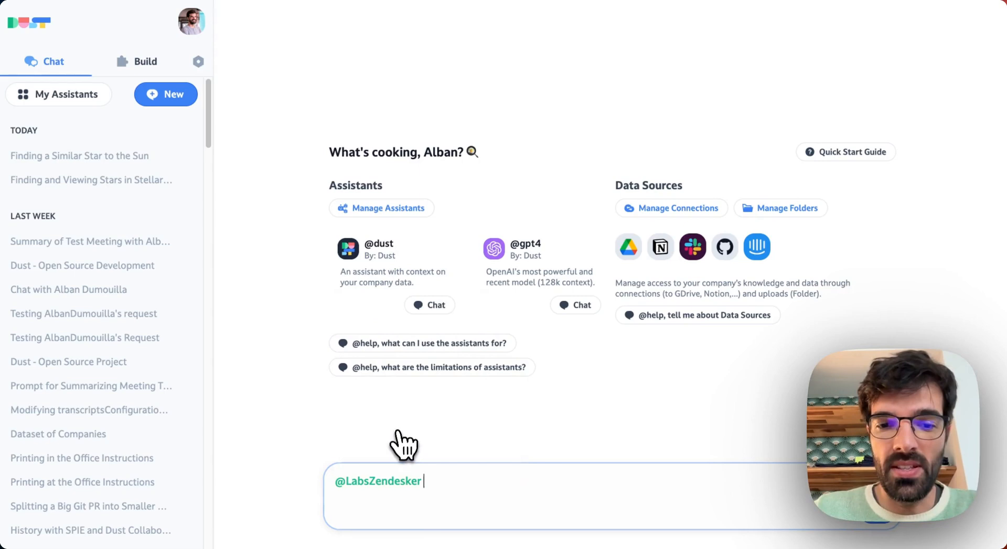
mouse_move(665, 292)
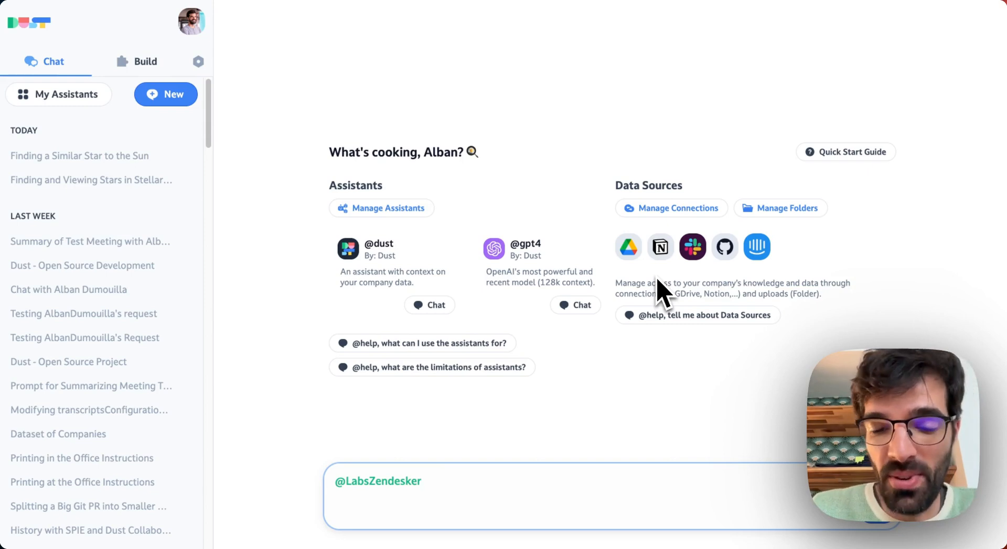
text(how)
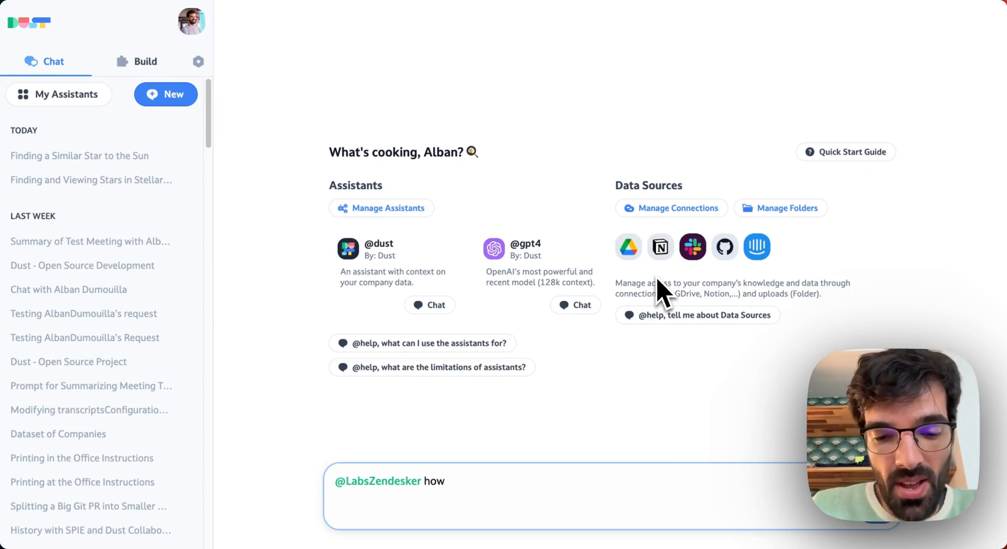
text(can I)
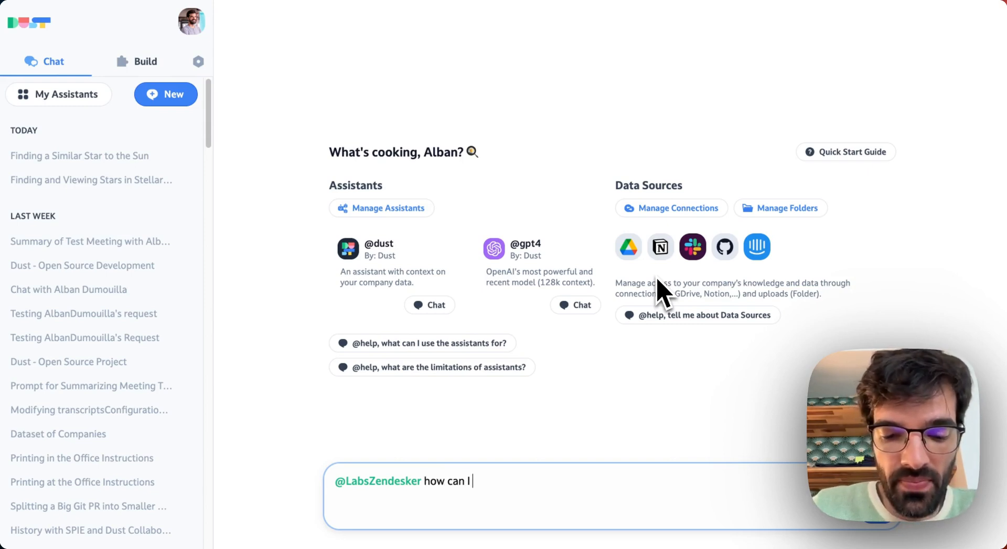
text(find)
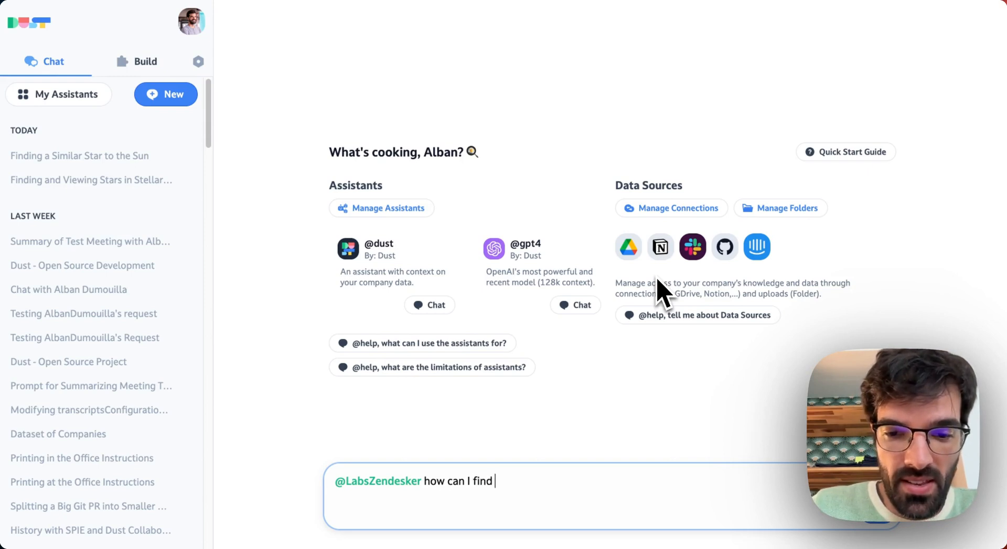
text(the distance betwe)
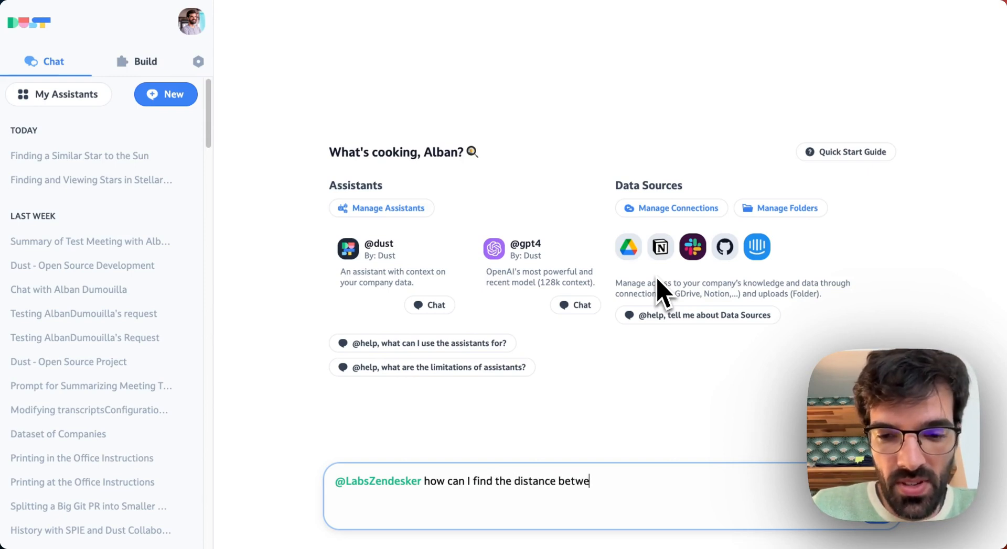
text(en two s)
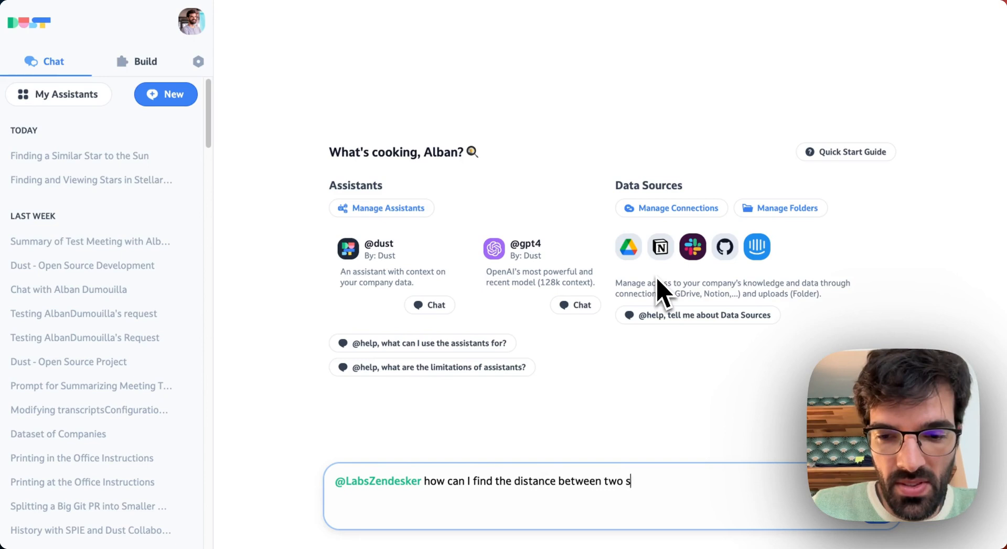
key(ctrl+a)
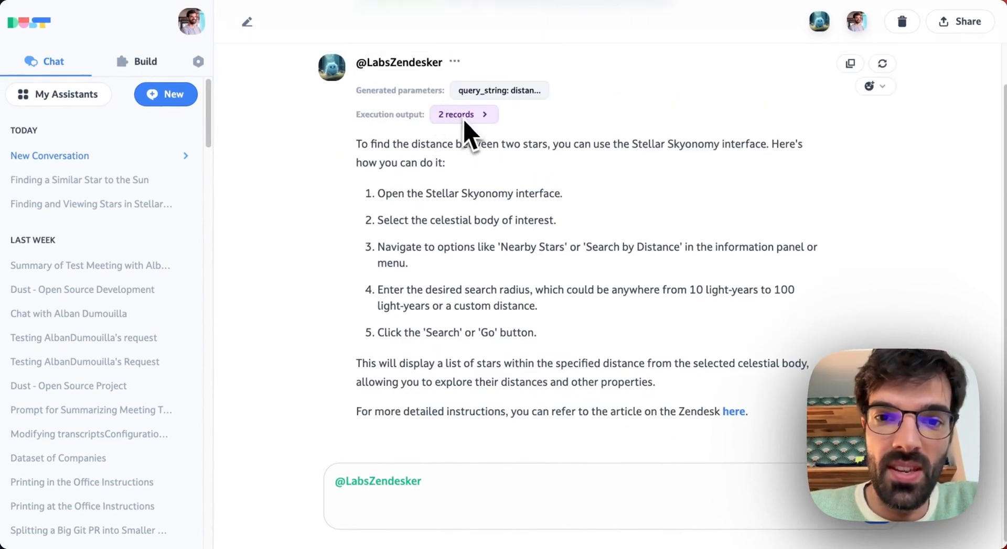
click(456, 114)
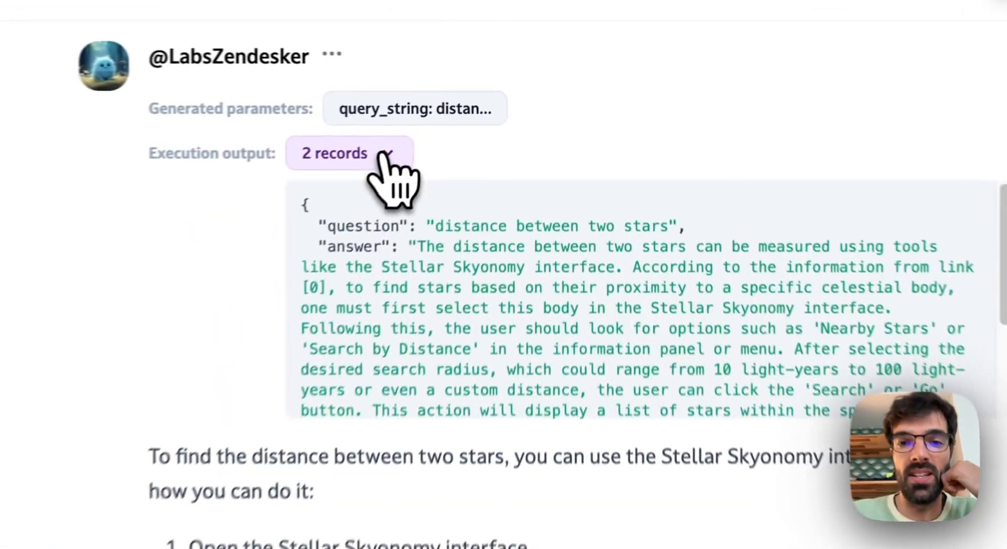
scroll(down, 3)
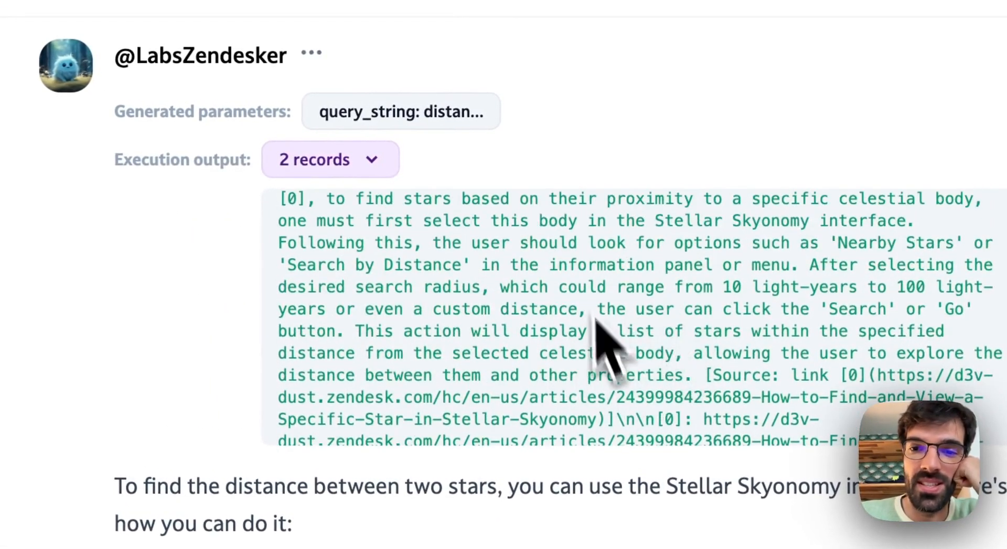
click(329, 160)
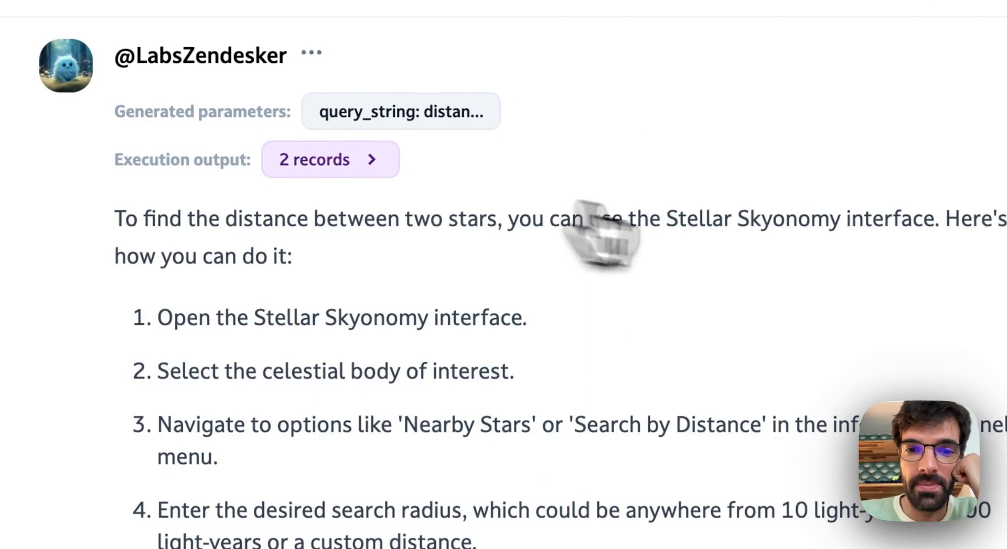
scroll(down, 3)
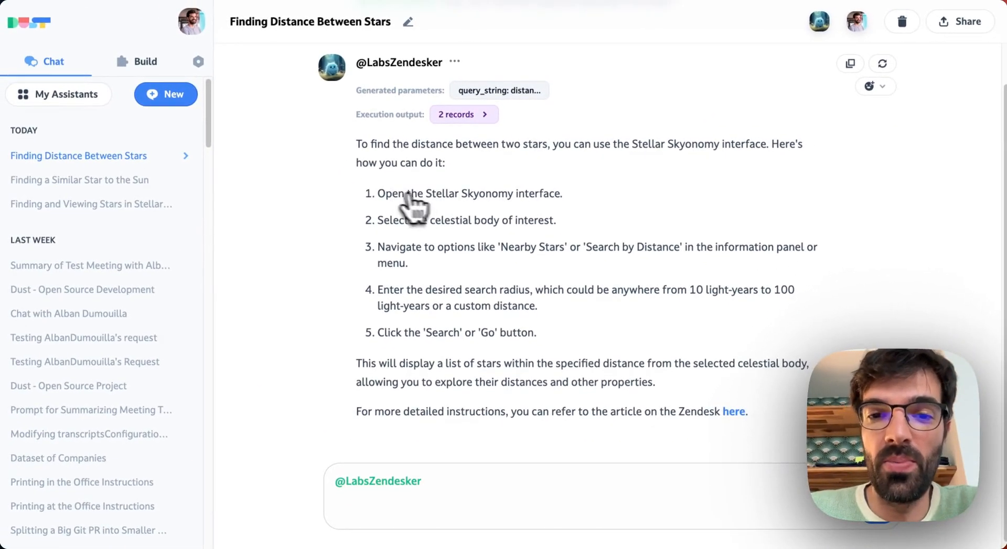
mouse_move(445, 231)
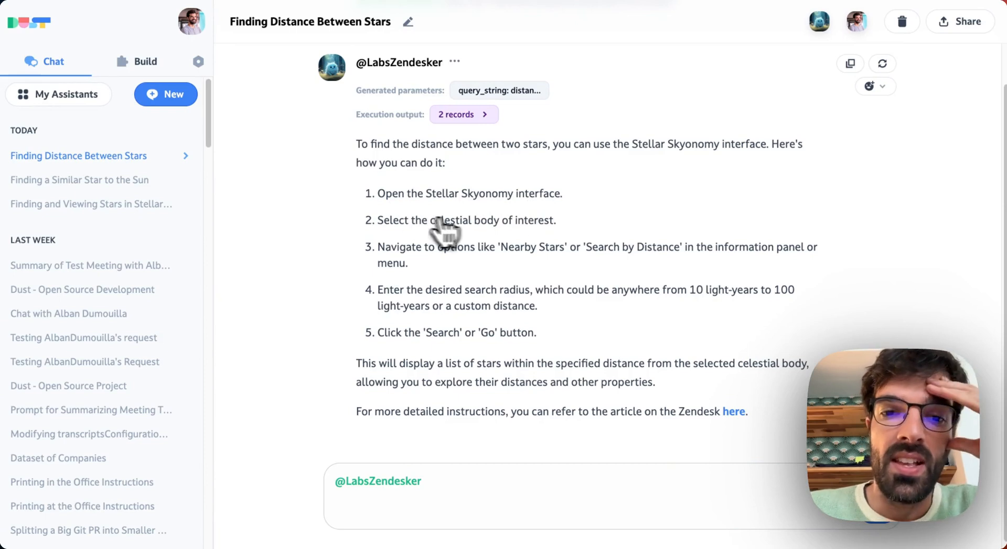
scroll(up, 3)
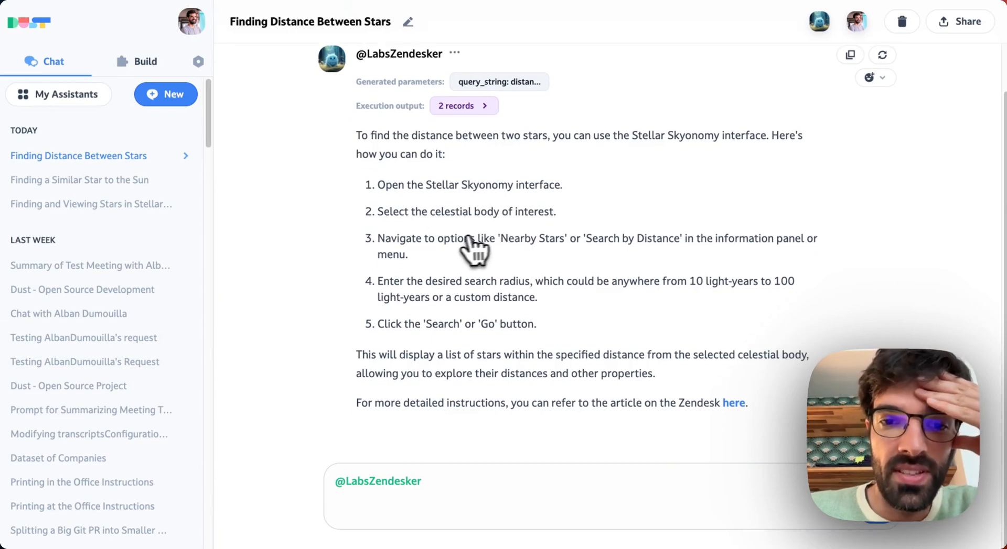
mouse_move(647, 256)
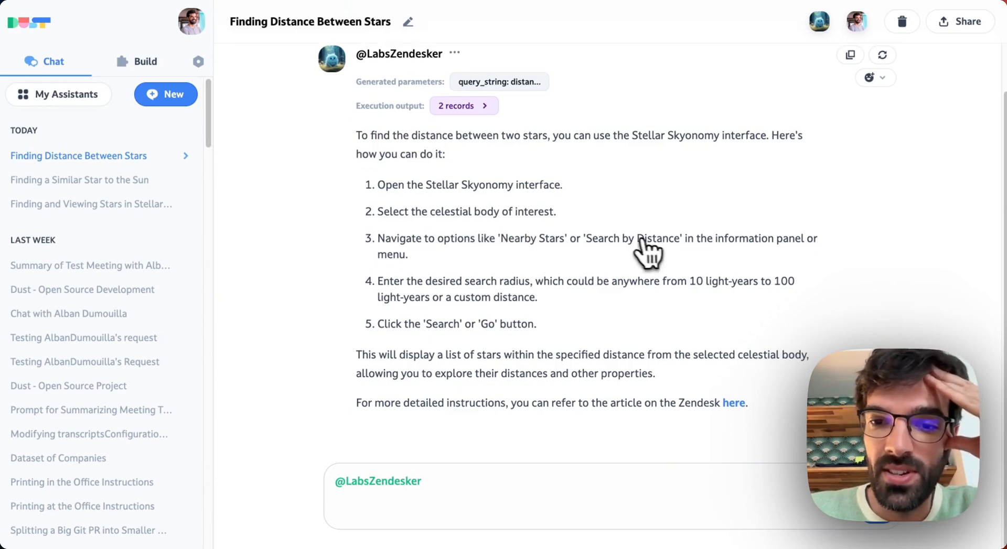
mouse_move(568, 305)
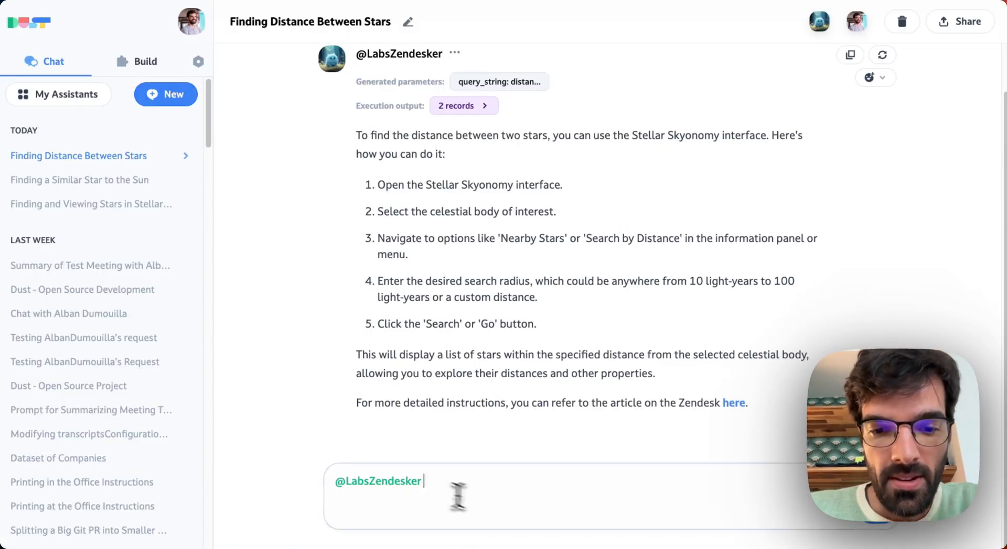
- Ask the assistant 'I don't like Stellar Skyonomy. How do I get a refund' as a follow-up
text(I don't)
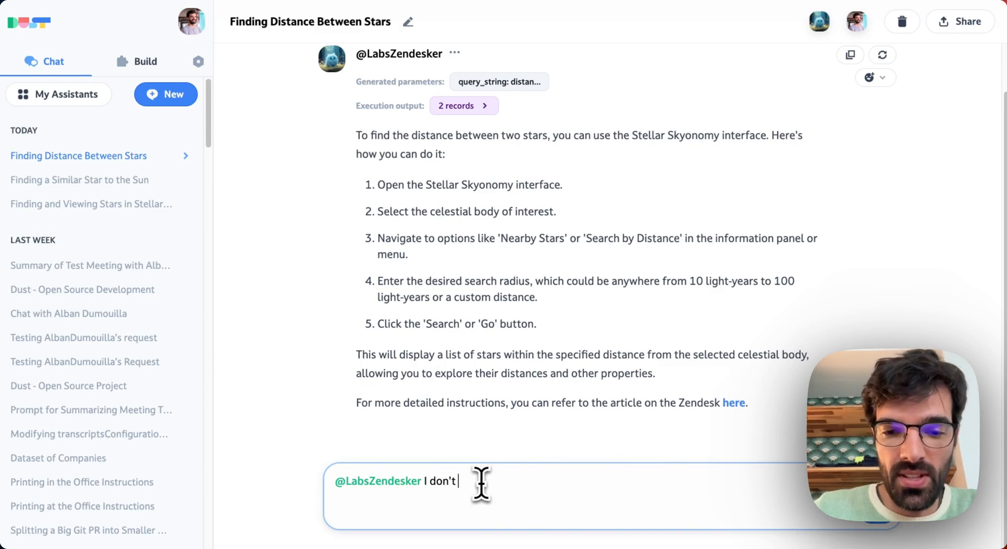
text(like stellar)
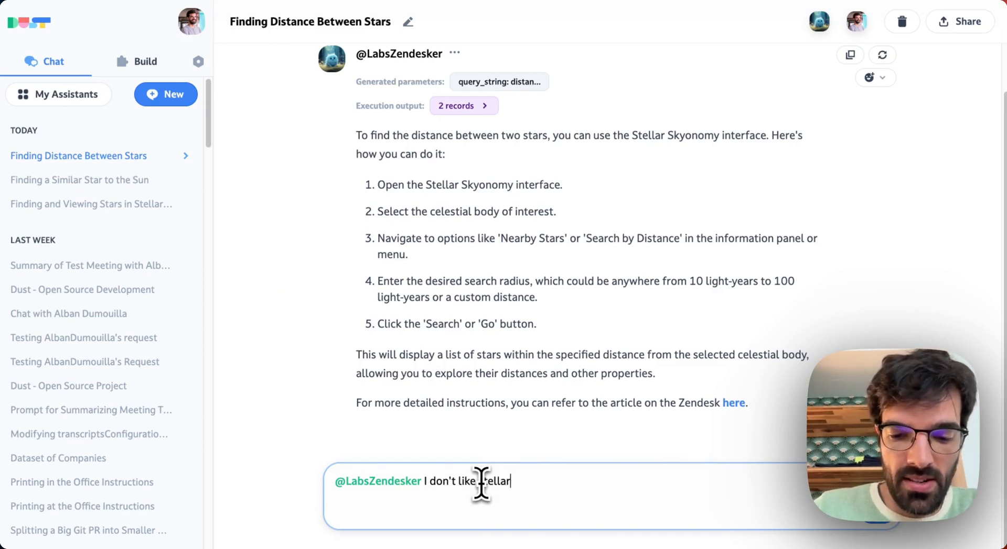
text(skyonom)
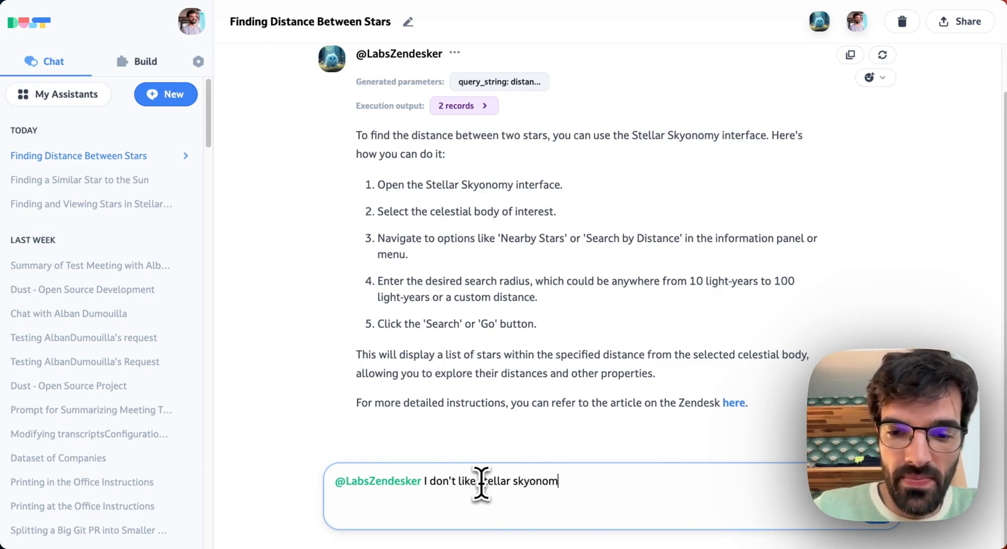
text(y. How)
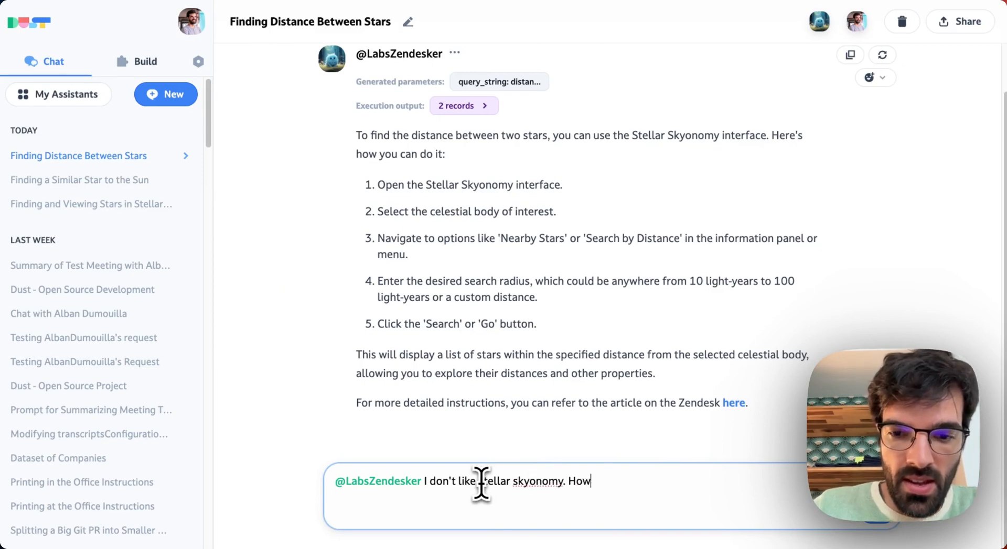
text(do I get a ref)
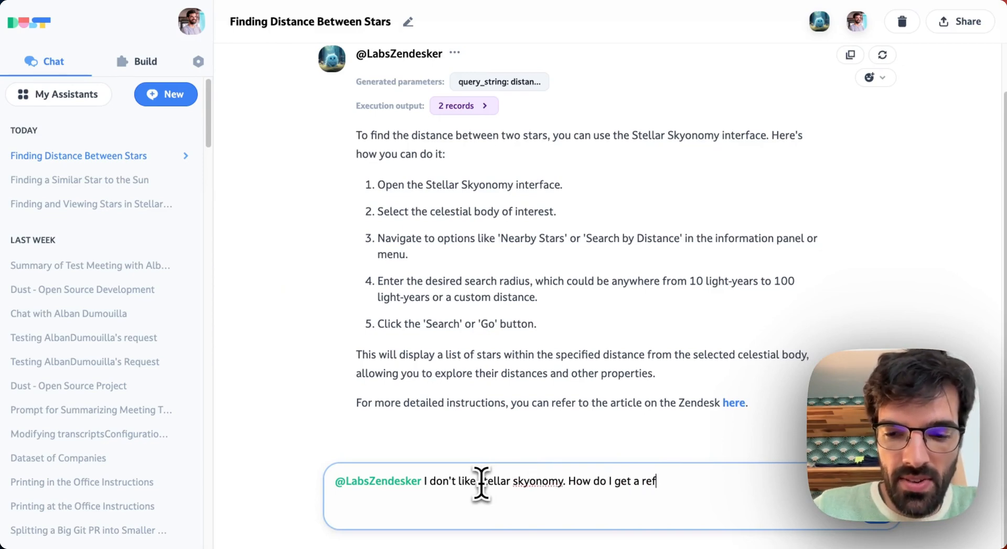
key(Return)
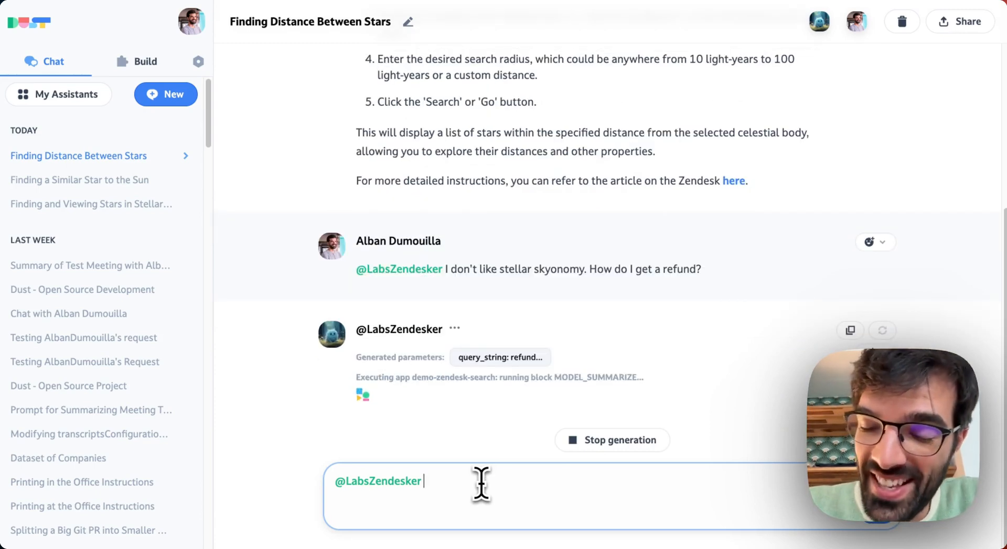
mouse_move(491, 497)
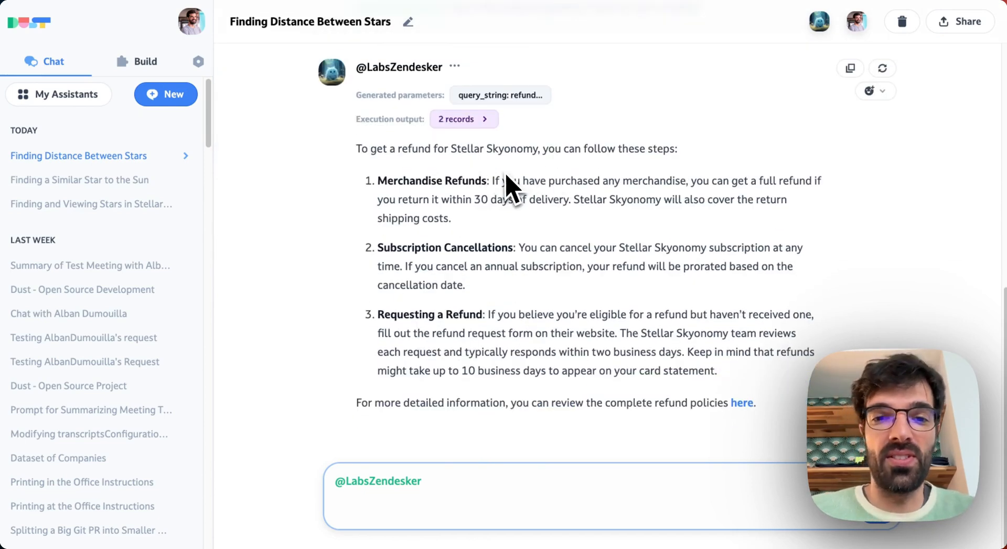
mouse_move(453, 330)
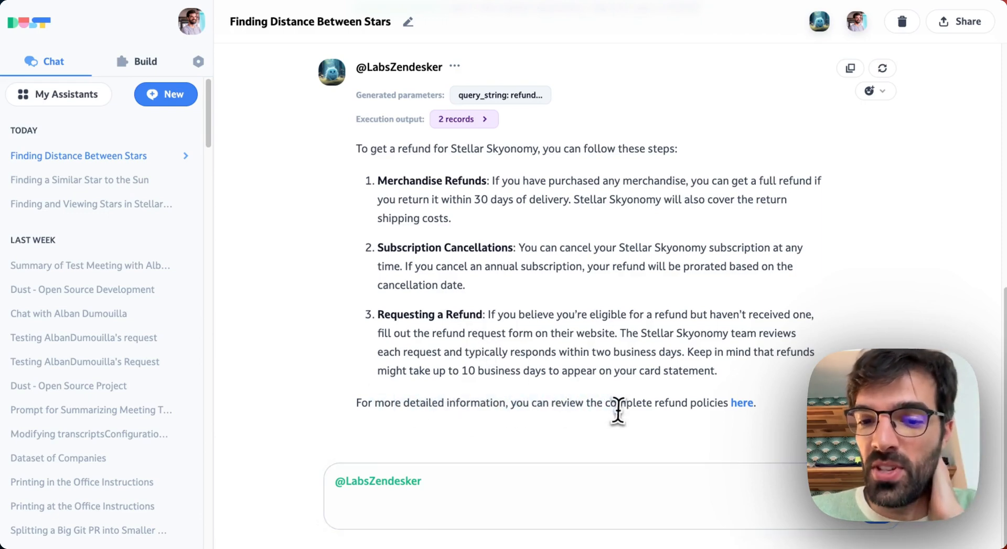
- Check the linked refund policies help-center article cited in the answer
click(741, 403)
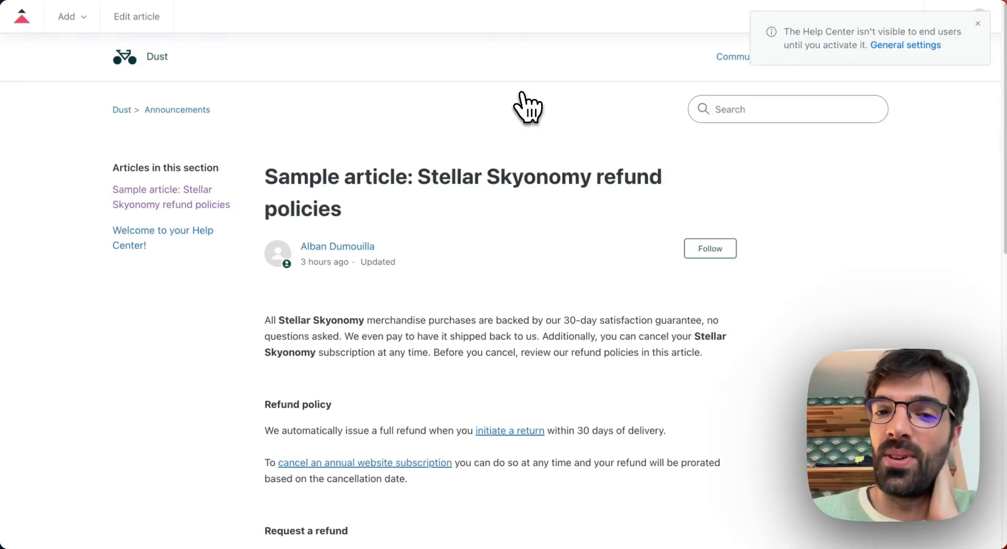
scroll(down, 3)
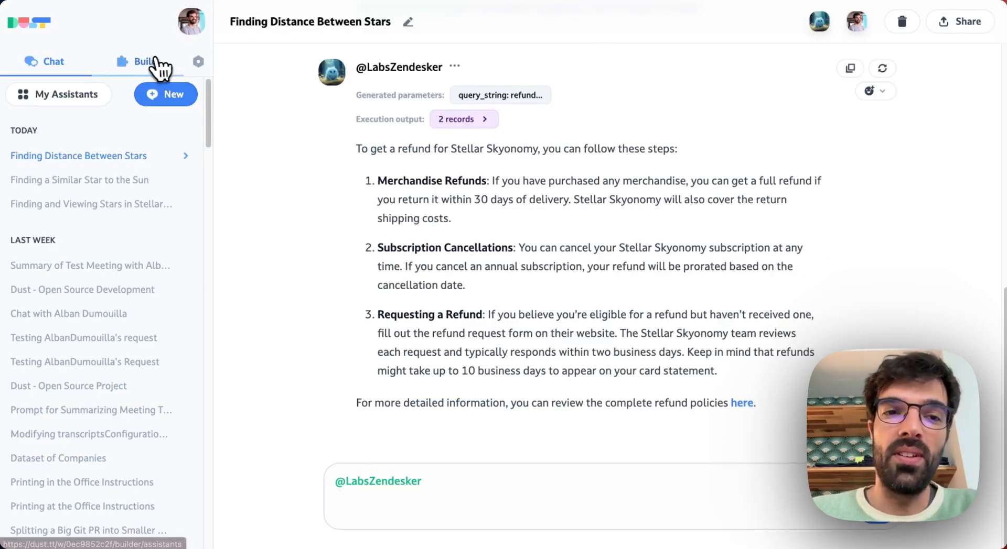
- Reach the demo-zendesk-search Dust app from Build > Developer Tools
click(137, 61)
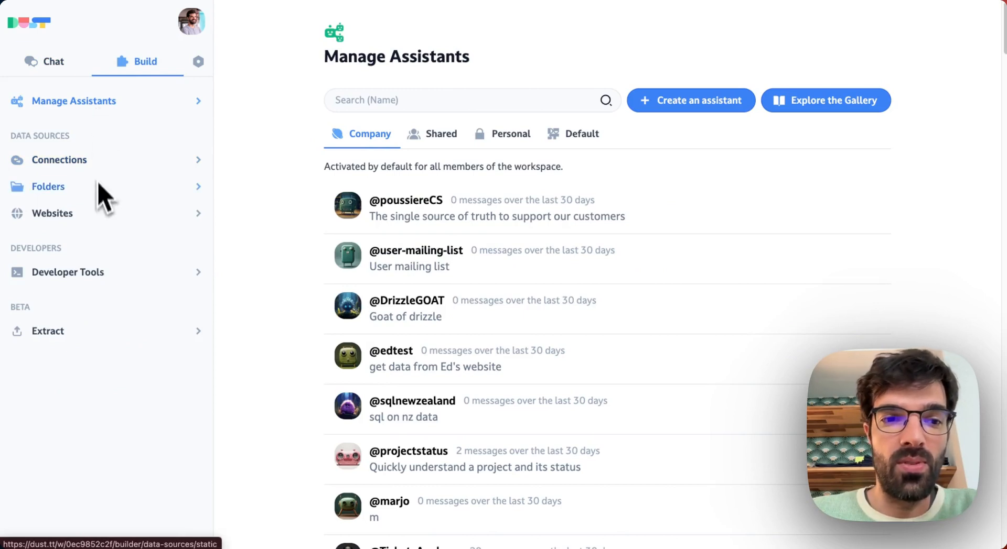
click(67, 272)
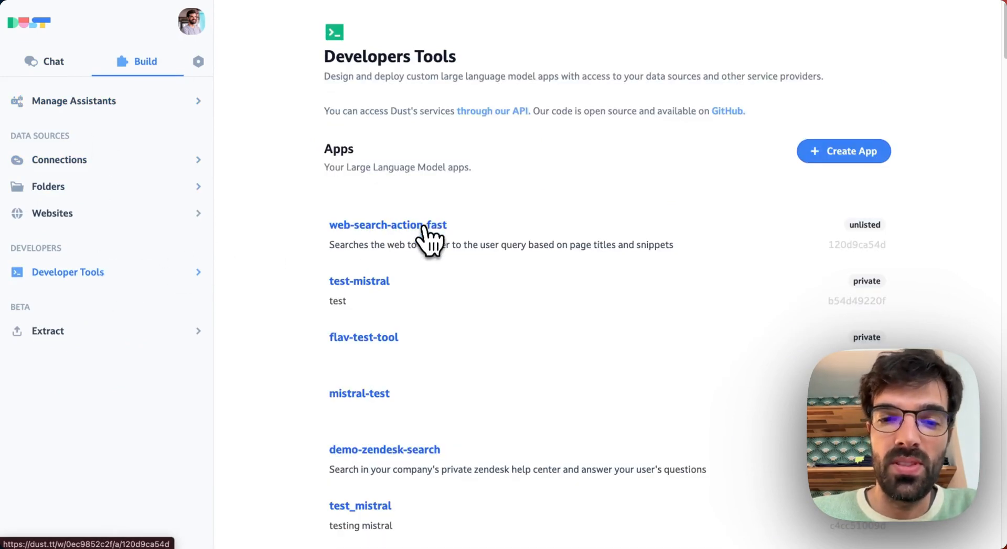
click(384, 450)
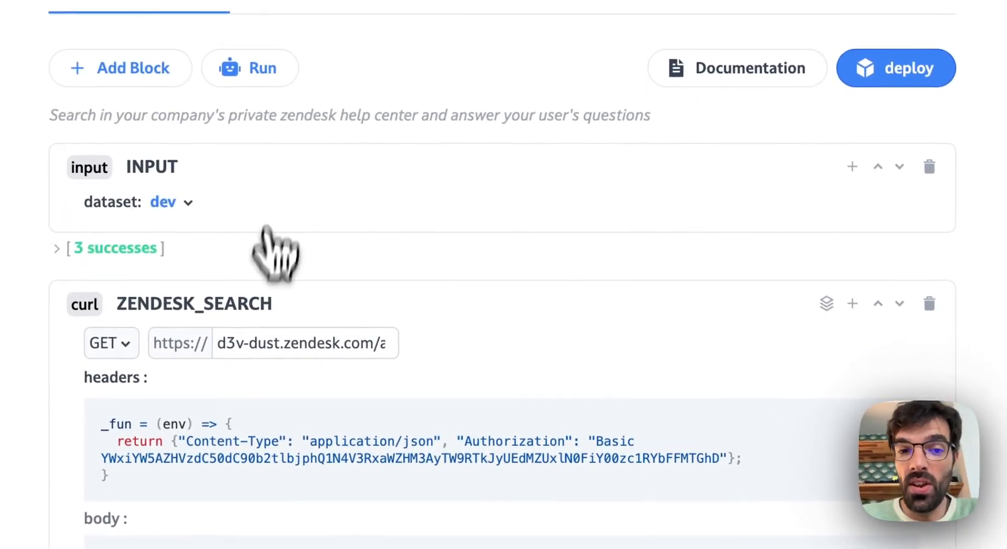
mouse_move(155, 166)
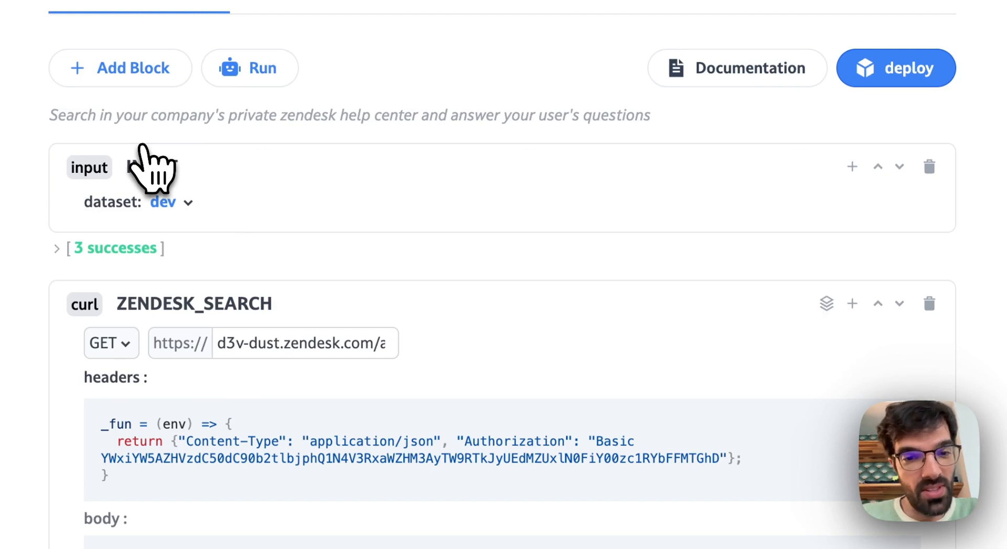
- Review the ZENDESK_SEARCH curl block, with query=${INPUT.query_string} in the search URL
scroll(down, 3)
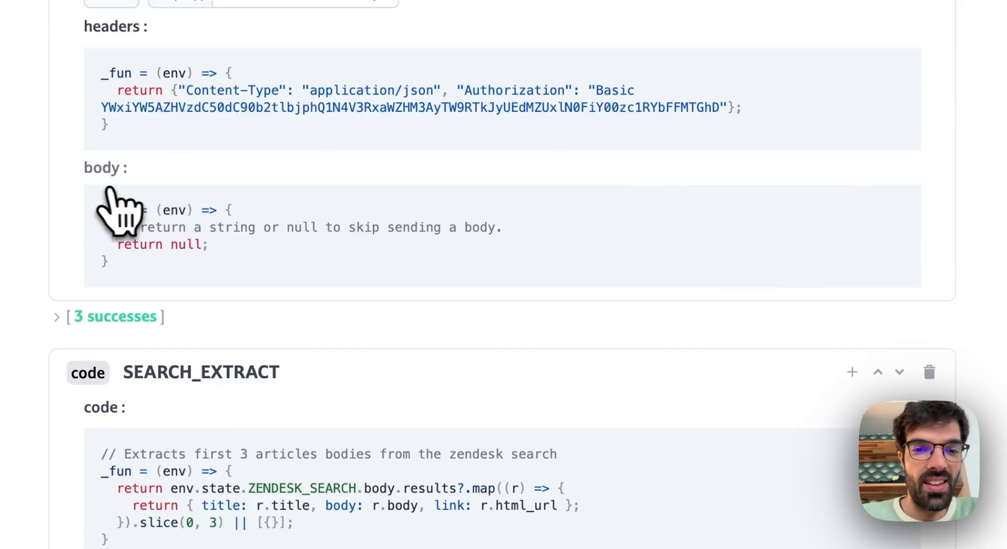
scroll(up, 3)
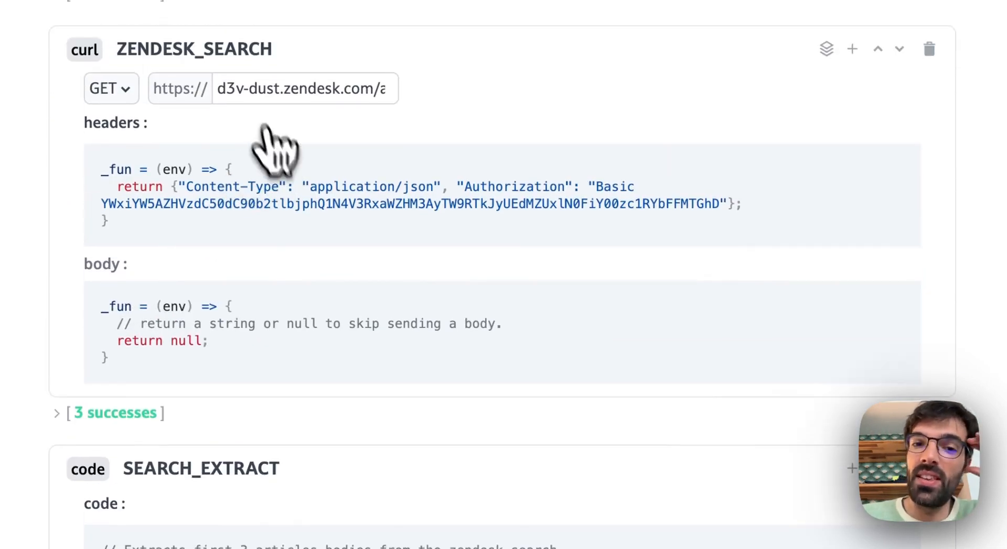
mouse_move(148, 58)
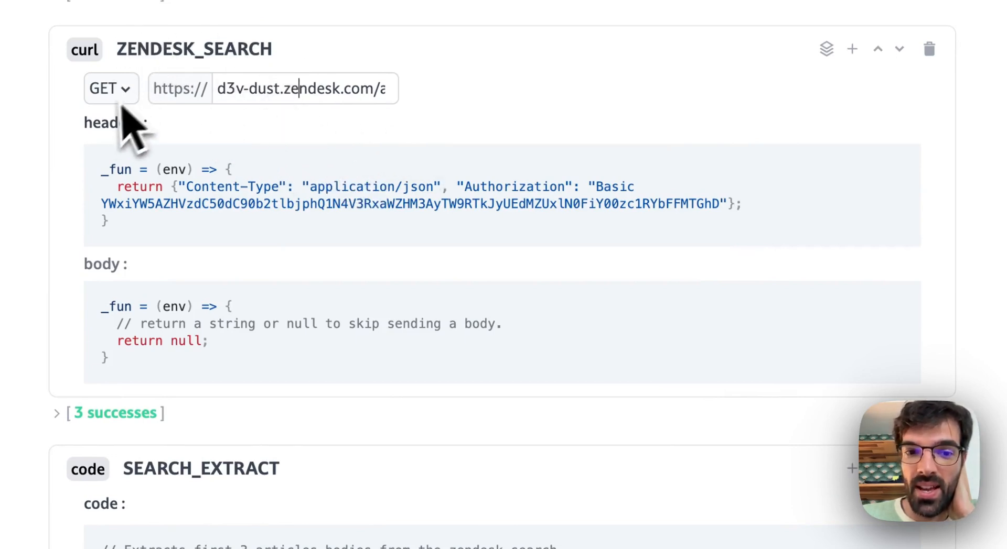
mouse_move(584, 276)
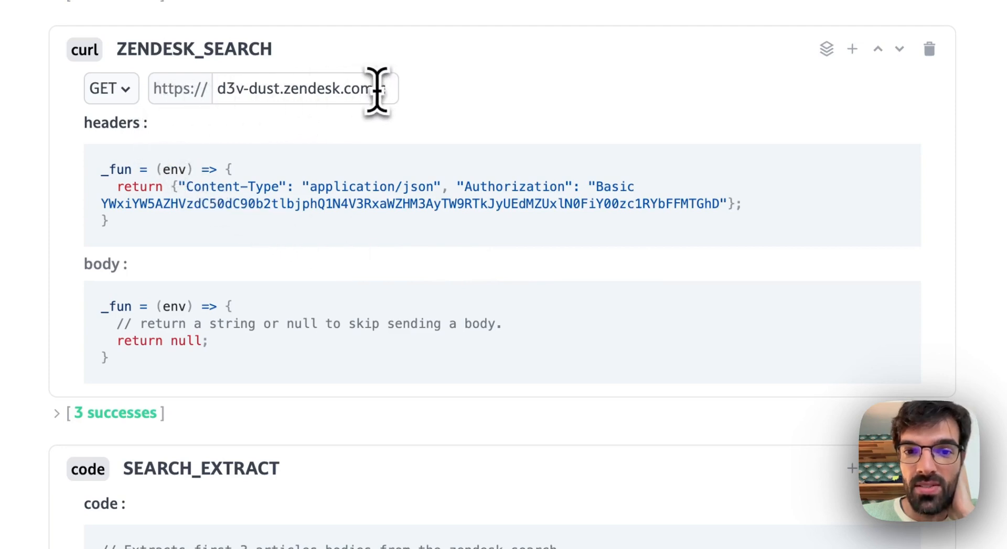
text(=${INPUT.query_string})
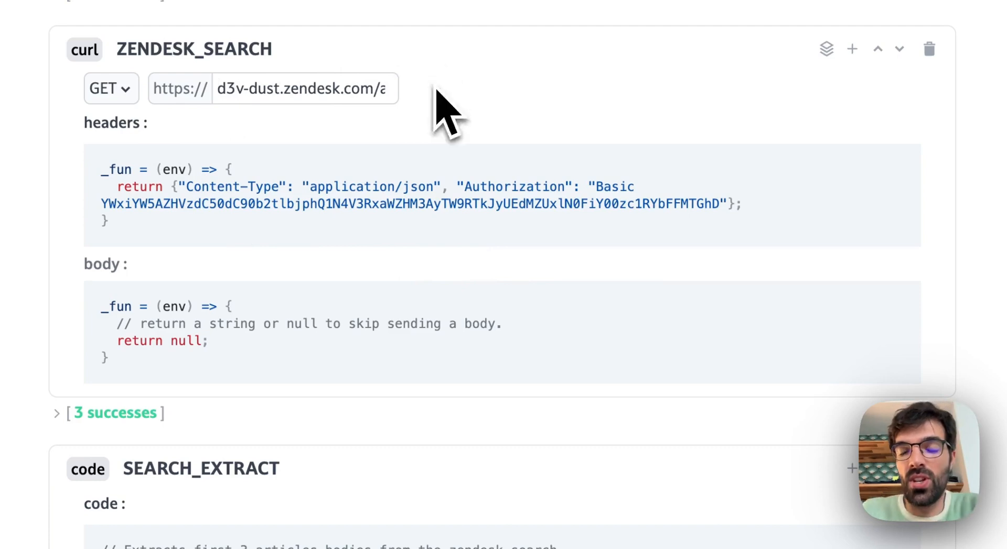
scroll(down, 3)
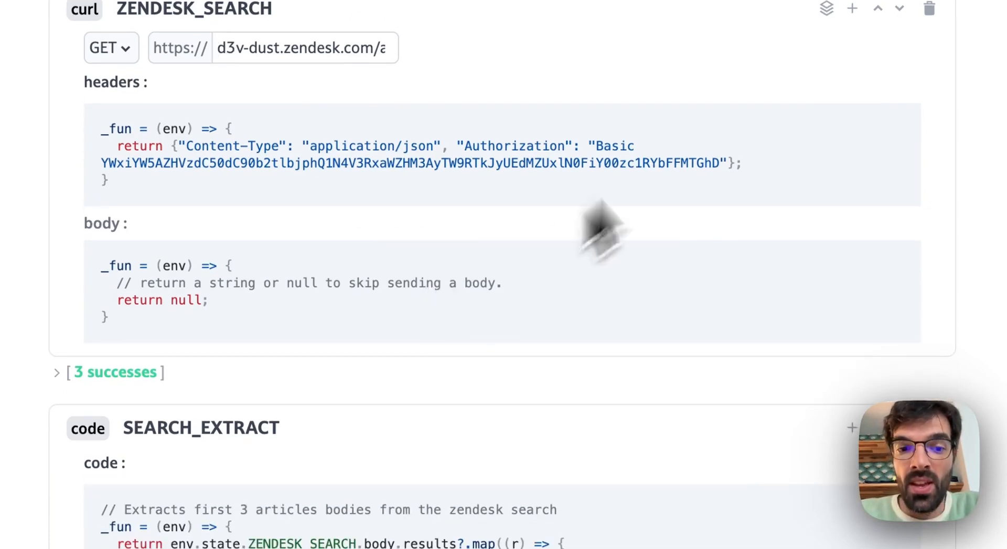
scroll(down, 3)
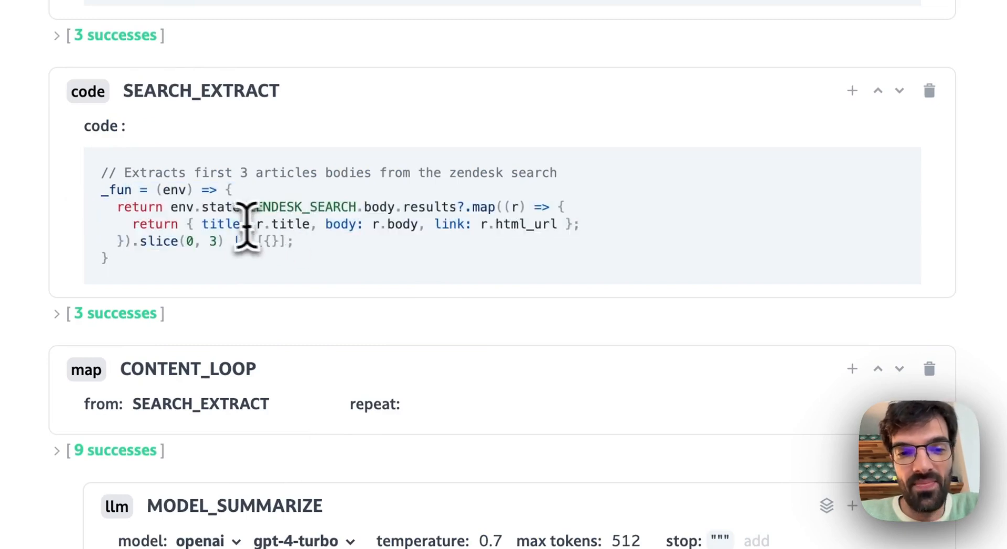
mouse_move(442, 234)
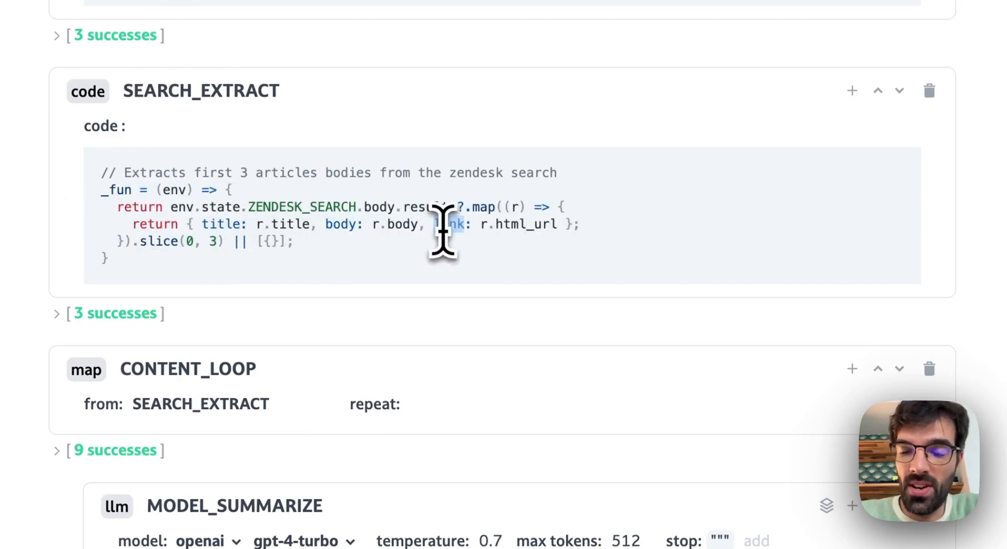
scroll(down, 3)
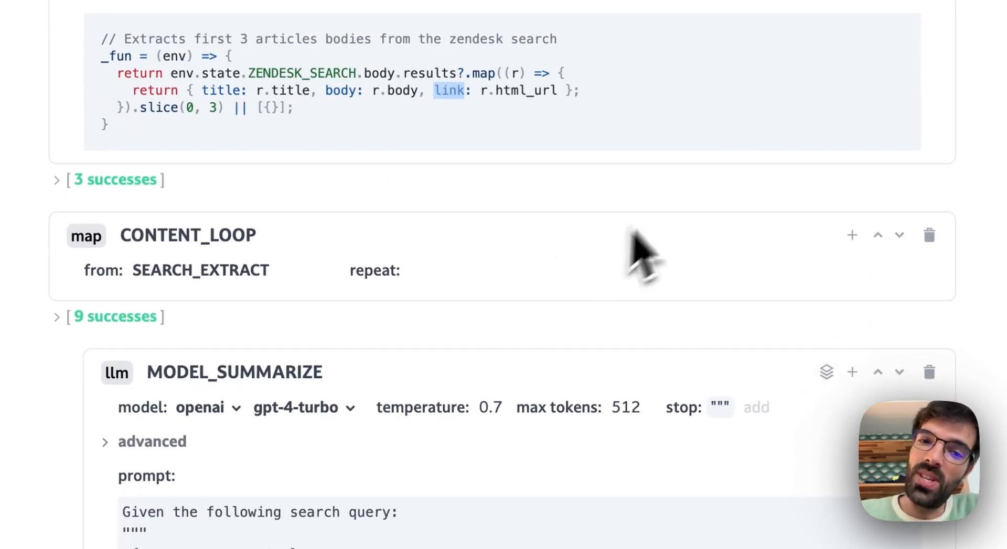
scroll(down, 3)
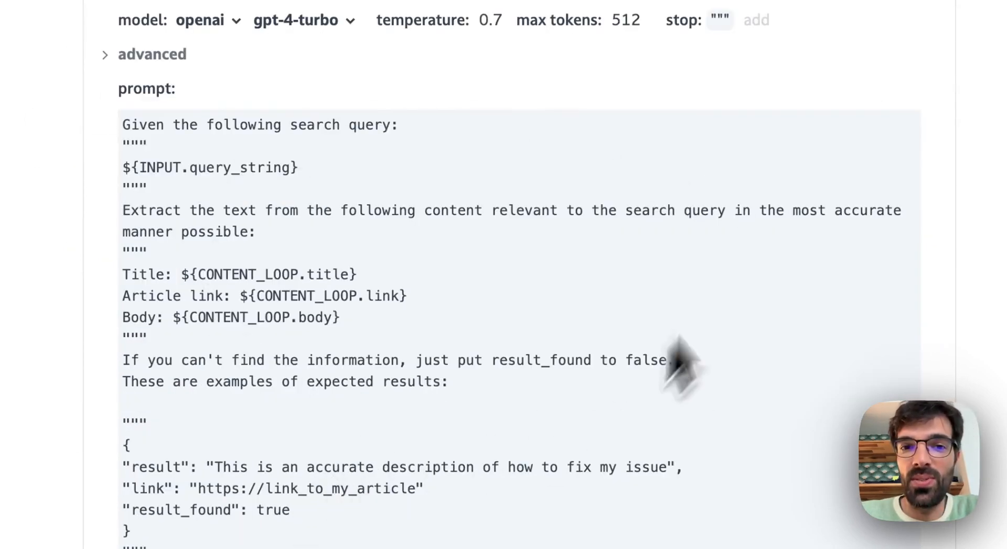
mouse_move(702, 339)
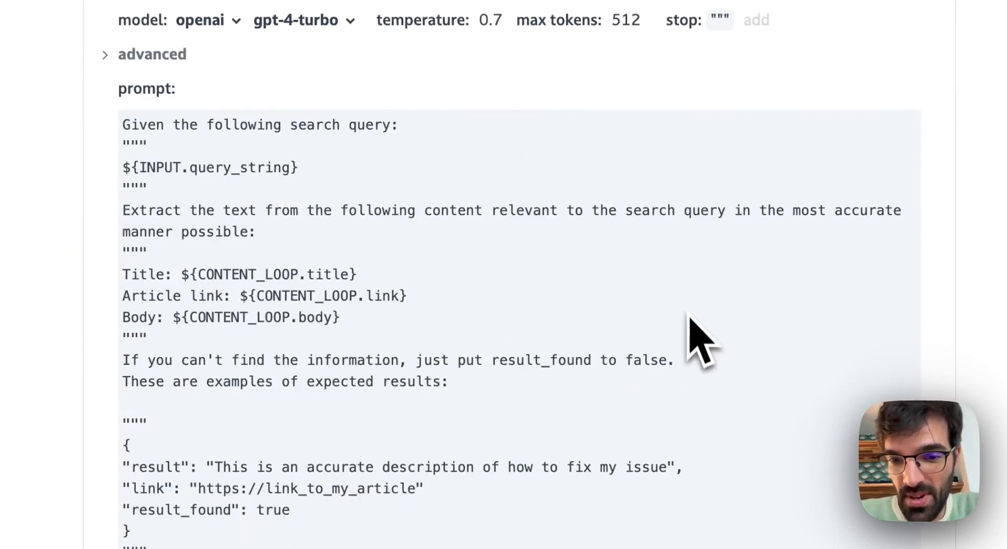
mouse_move(430, 436)
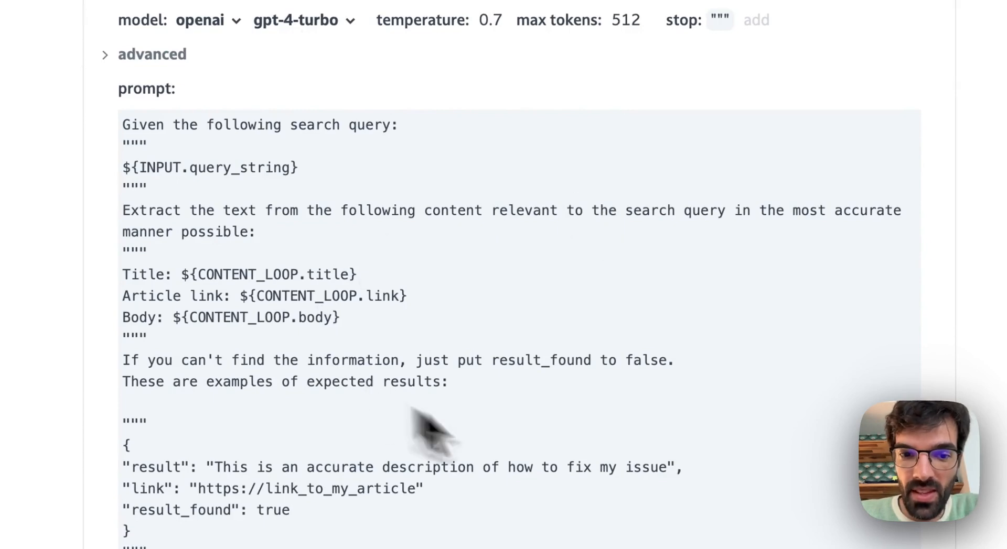
scroll(down, 3)
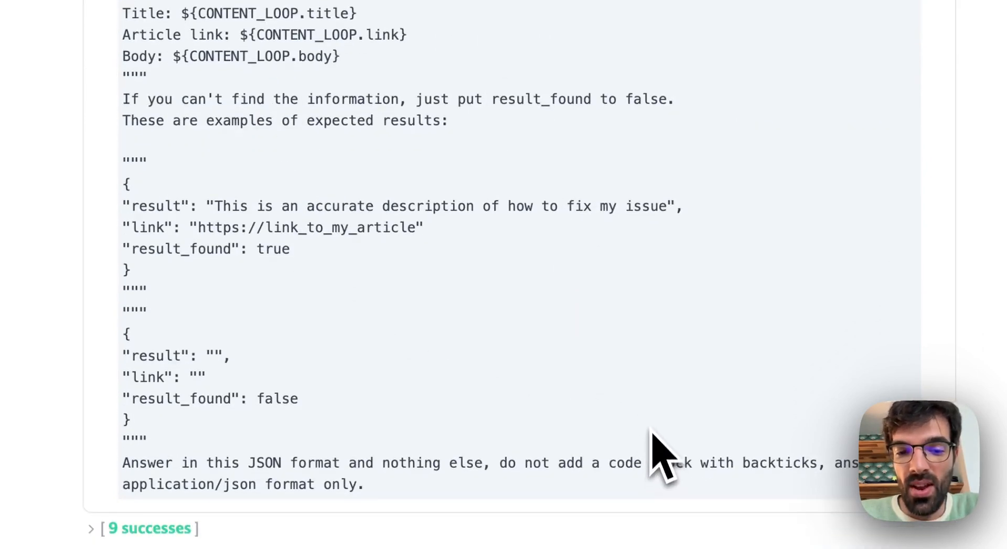
scroll(down, 3)
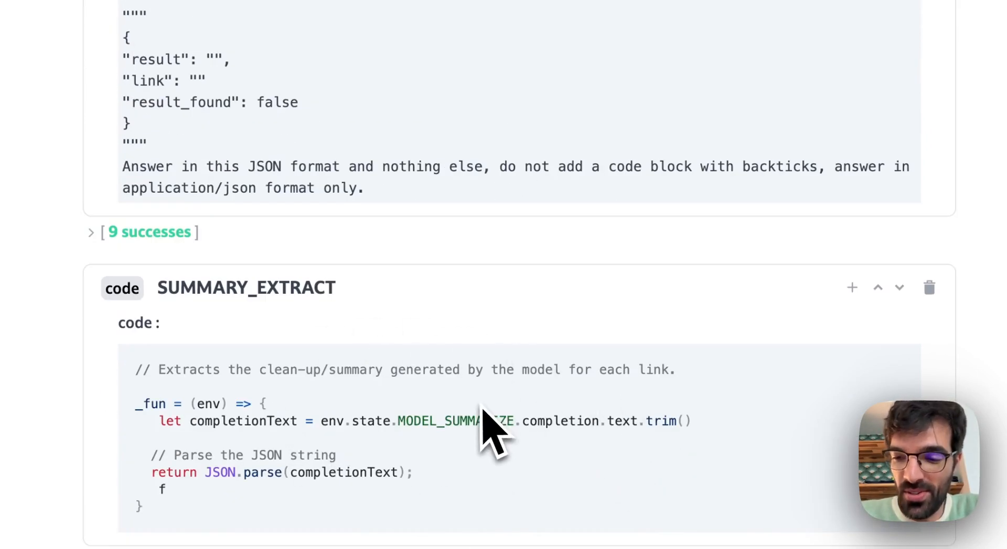
scroll(down, 3)
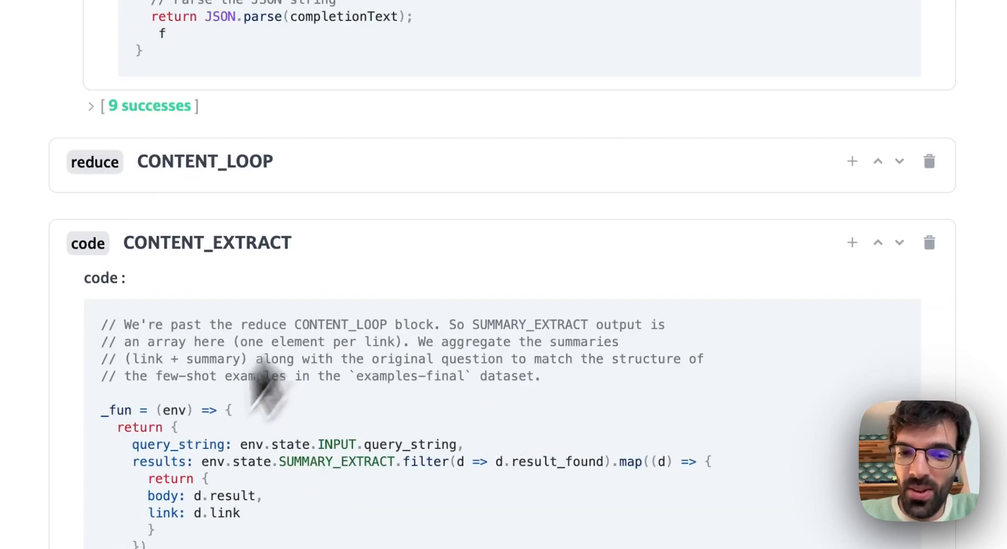
mouse_move(668, 481)
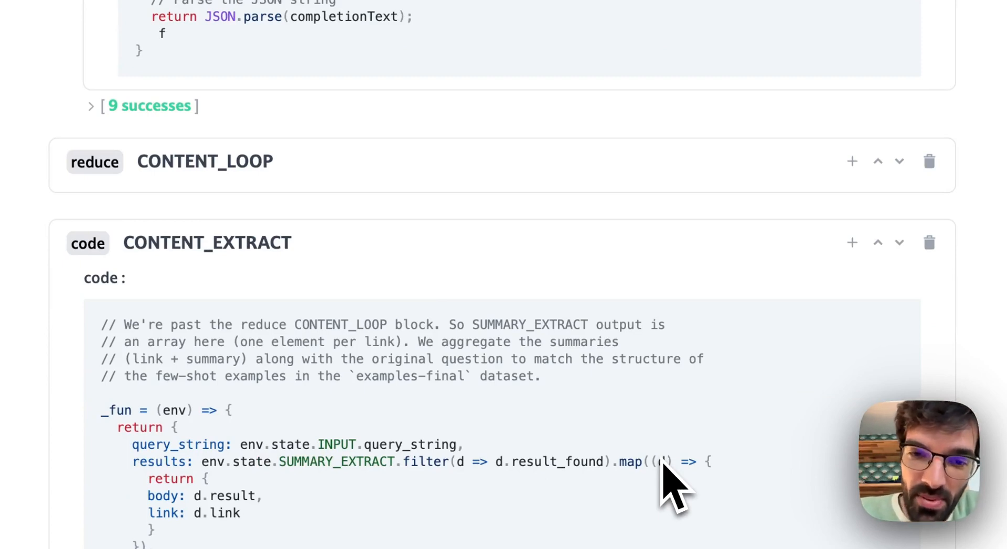
scroll(down, 3)
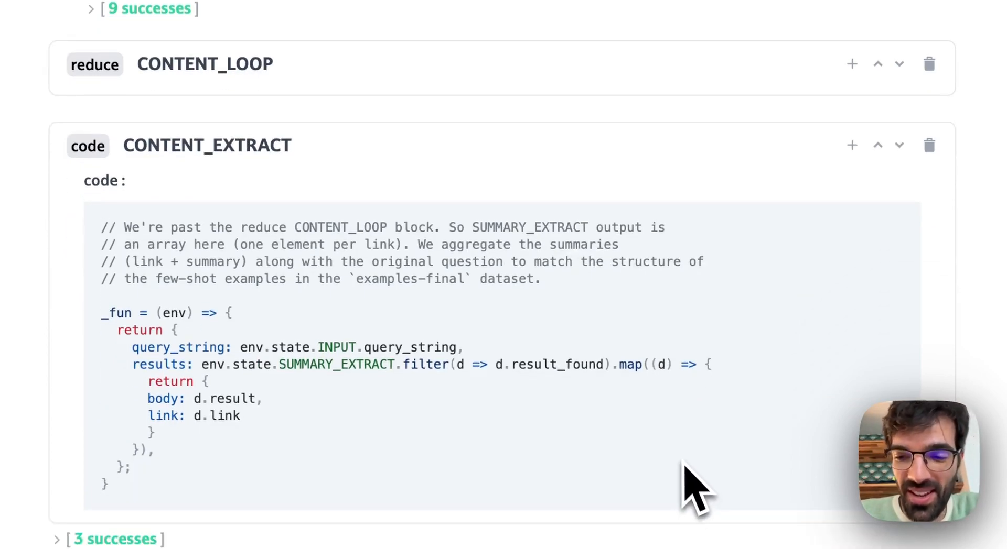
scroll(down, 3)
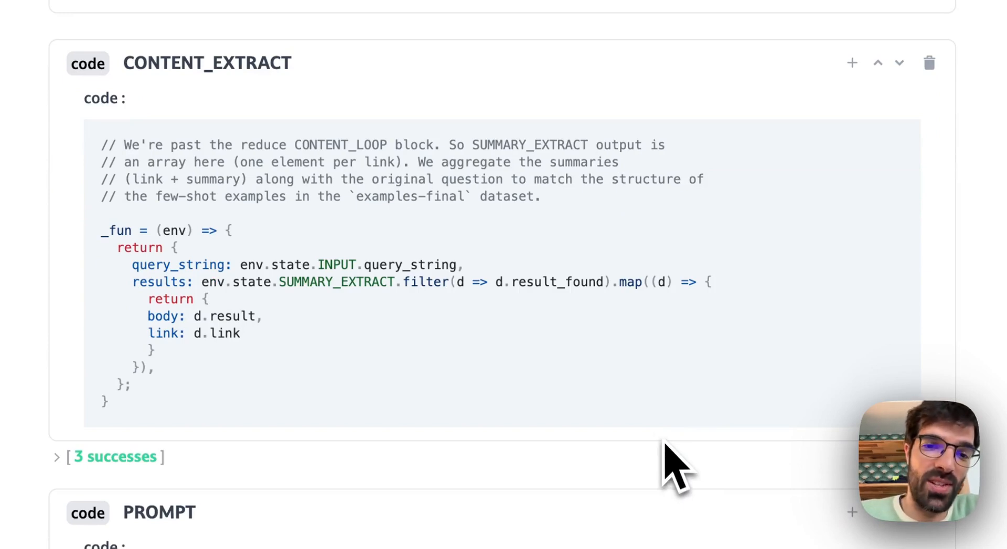
scroll(down, 3)
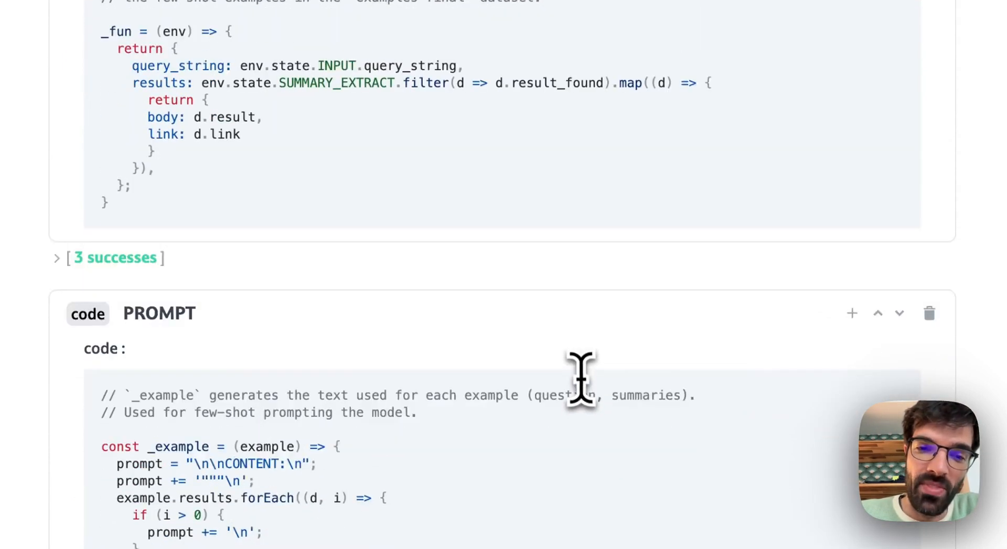
scroll(down, 3)
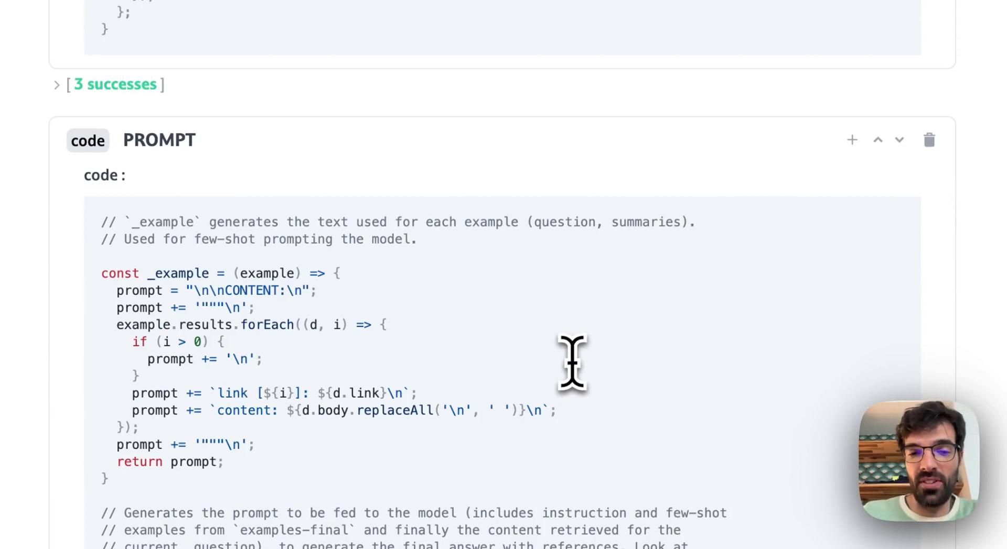
mouse_move(353, 468)
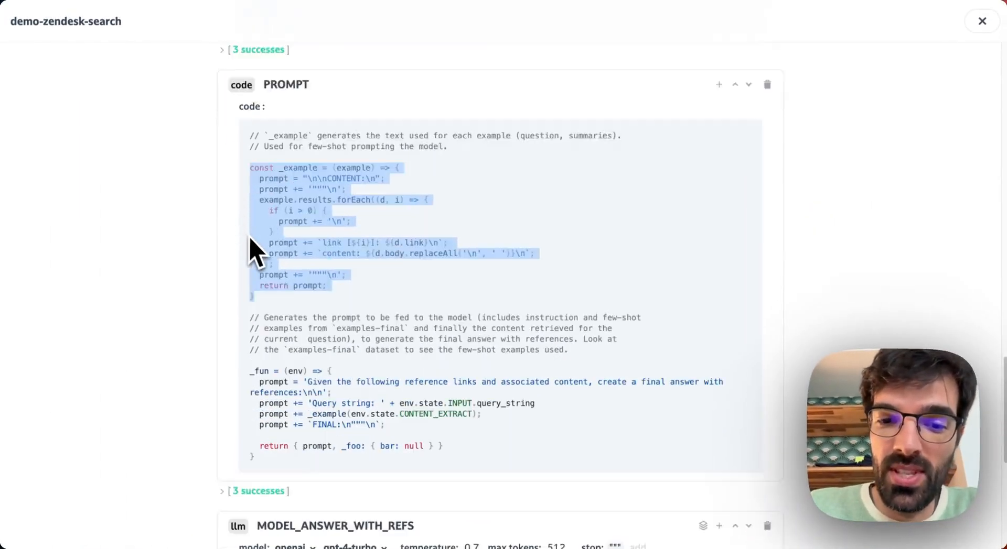
scroll(down, 3)
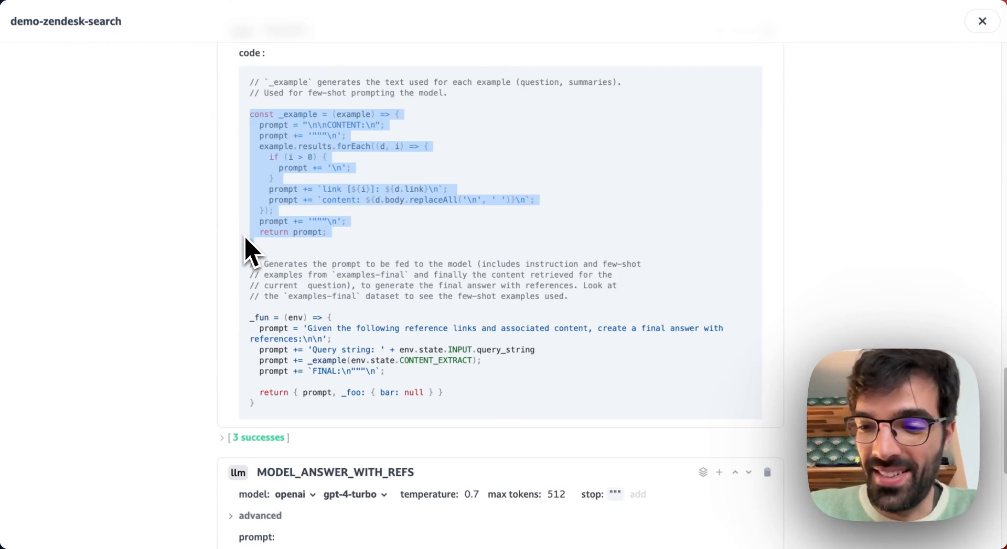
scroll(down, 3)
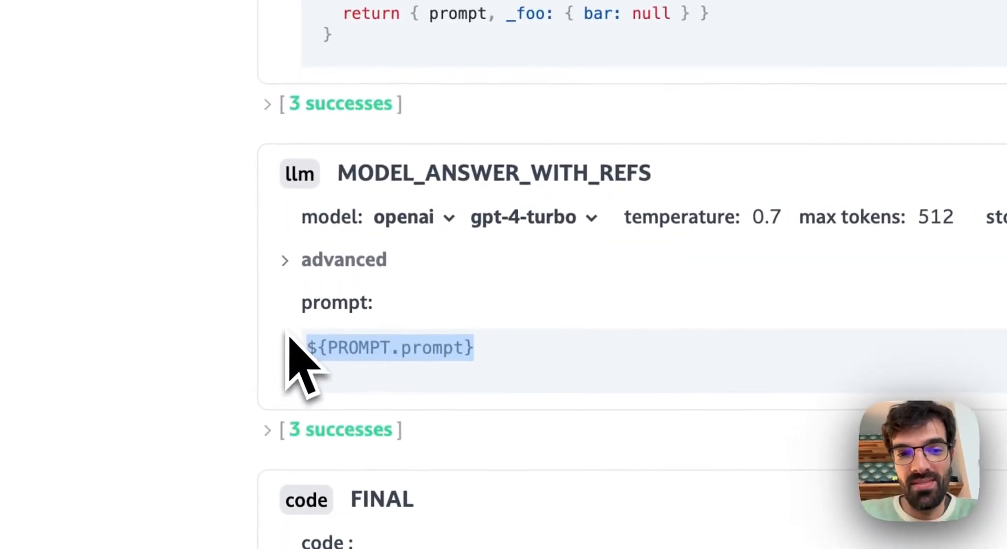
scroll(down, 3)
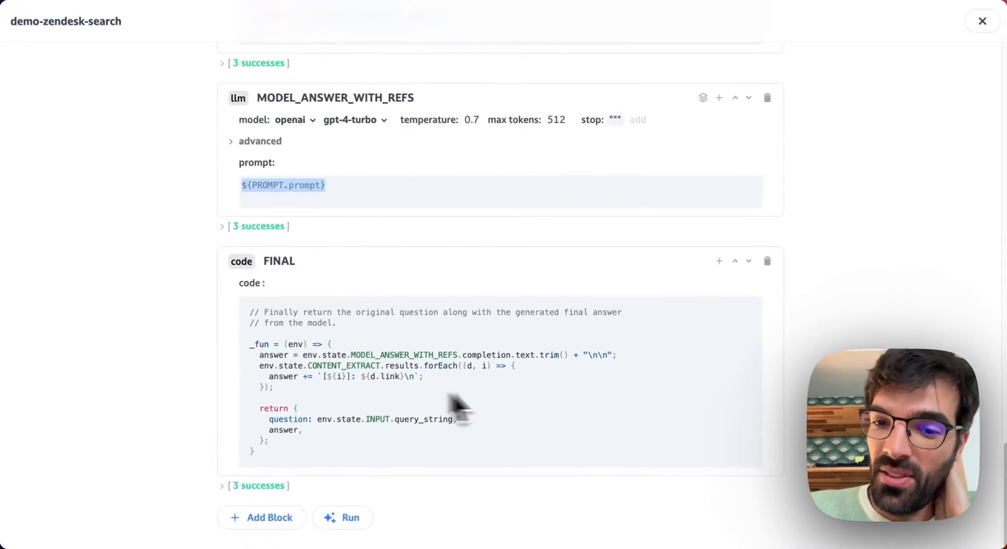
mouse_move(430, 372)
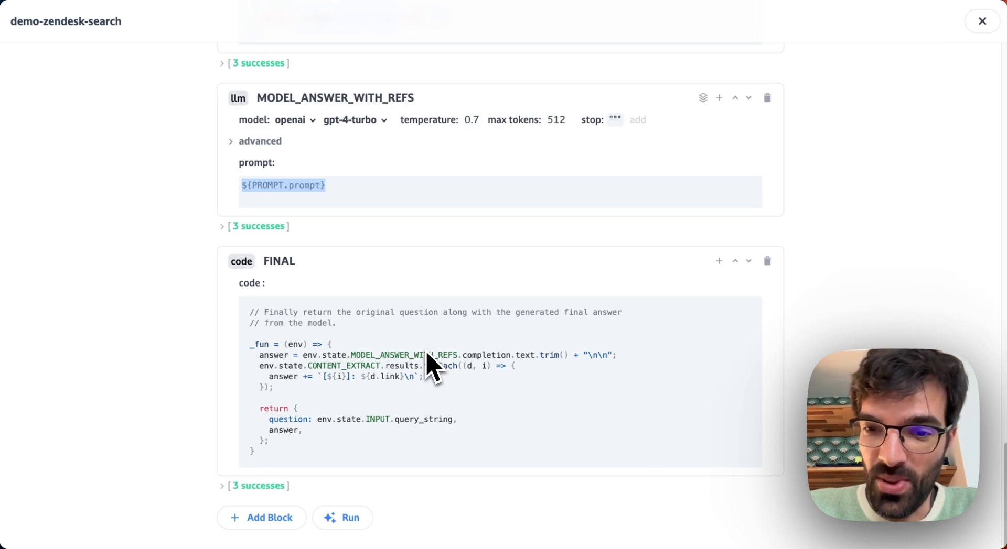
mouse_move(968, 269)
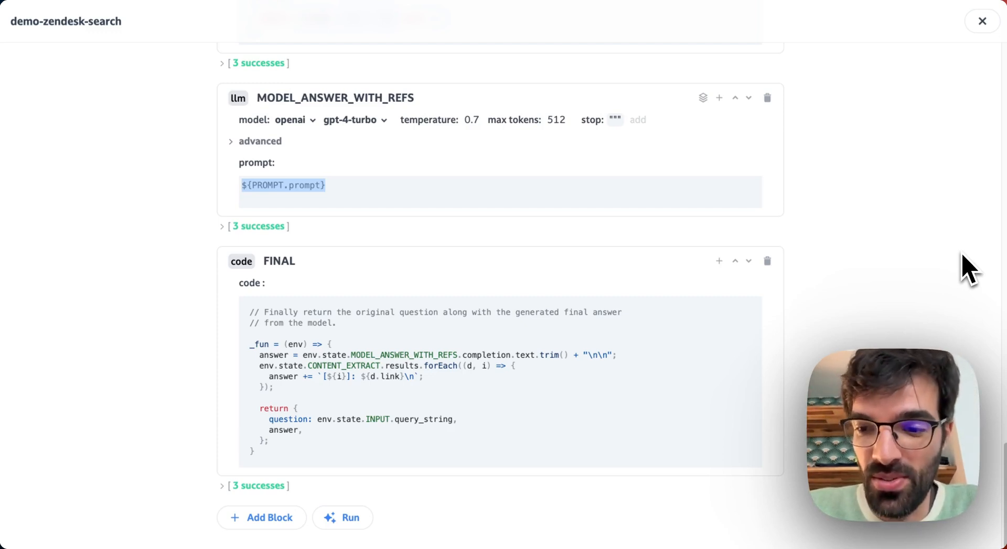
mouse_move(965, 264)
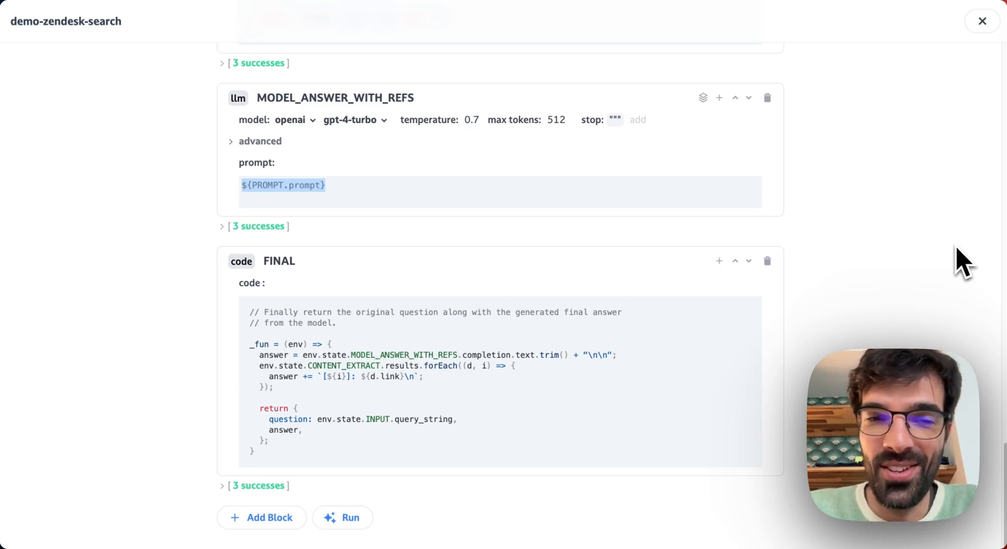
mouse_move(860, 237)
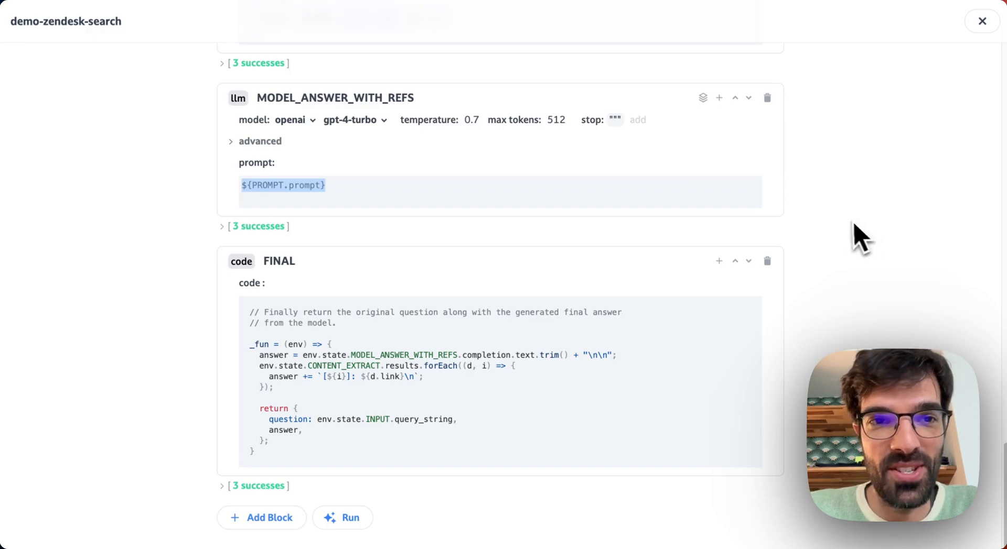